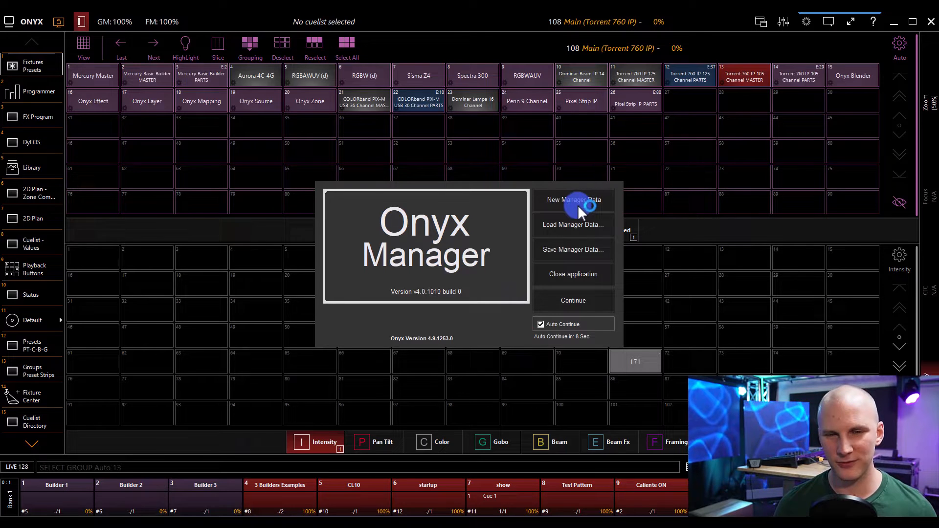
- Start new manager data, create an 80-button touch panel, and export it as HTML
left_click(573, 200)
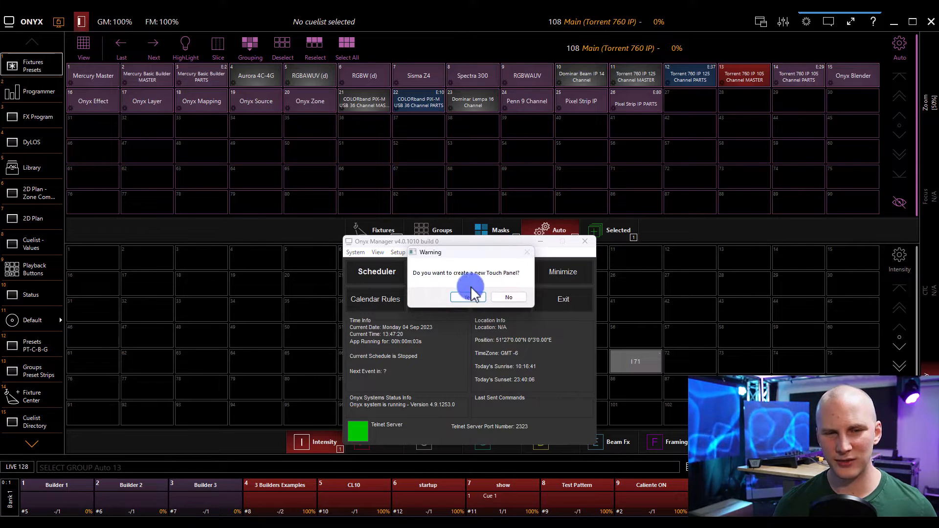
left_click(469, 297)
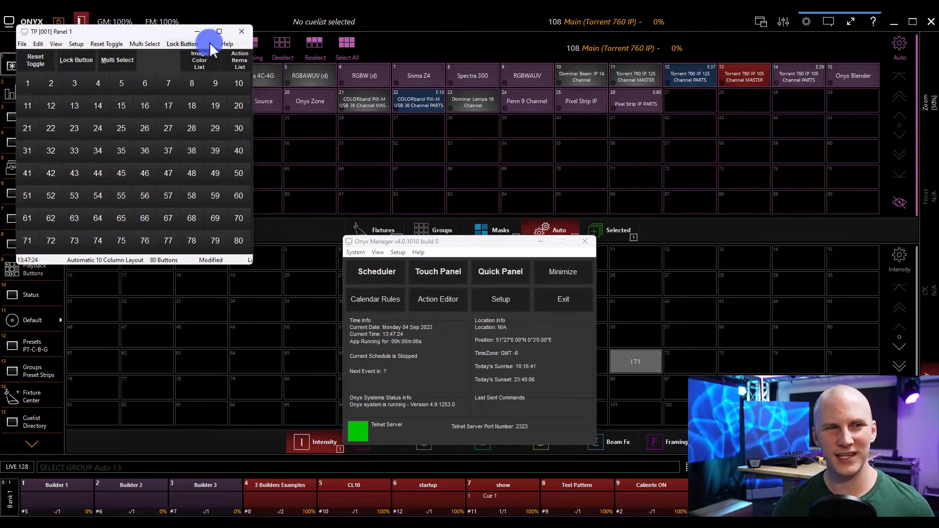
mouse_move(182, 44)
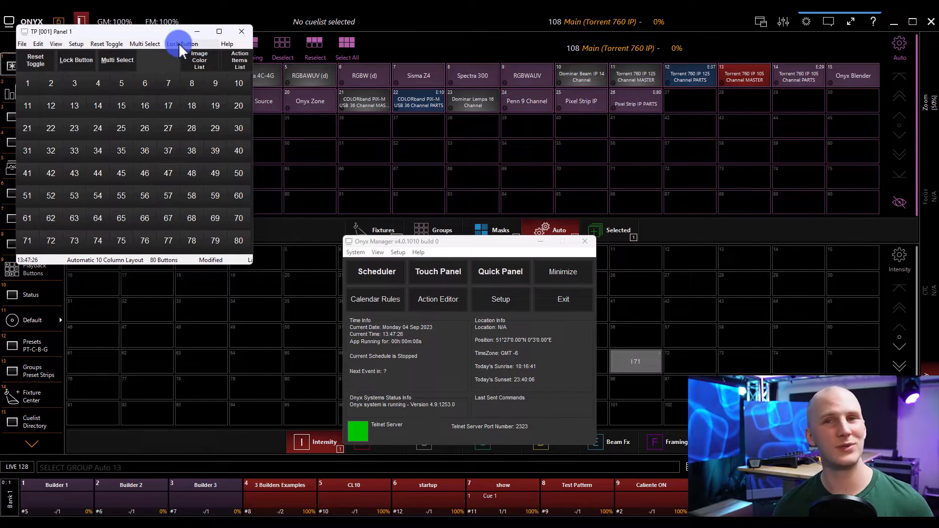
left_click(22, 44)
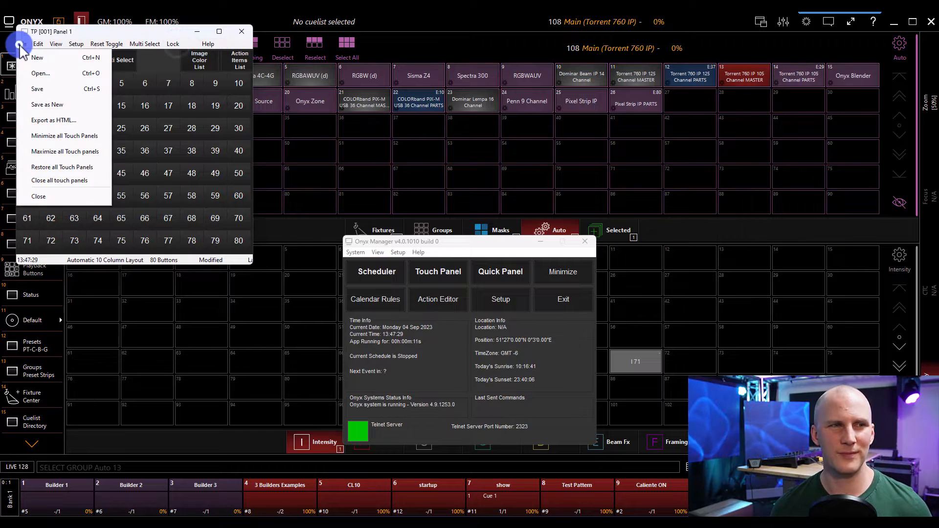
left_click(54, 119)
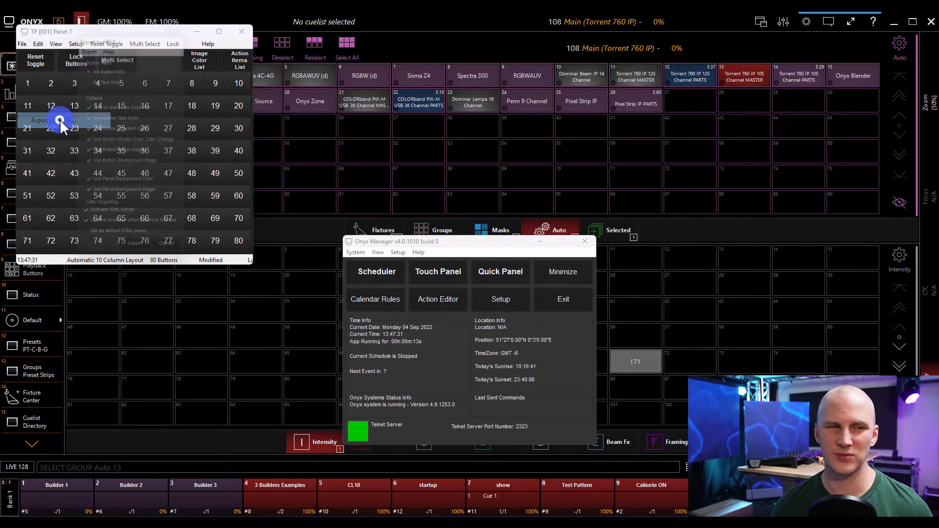
left_click(38, 120)
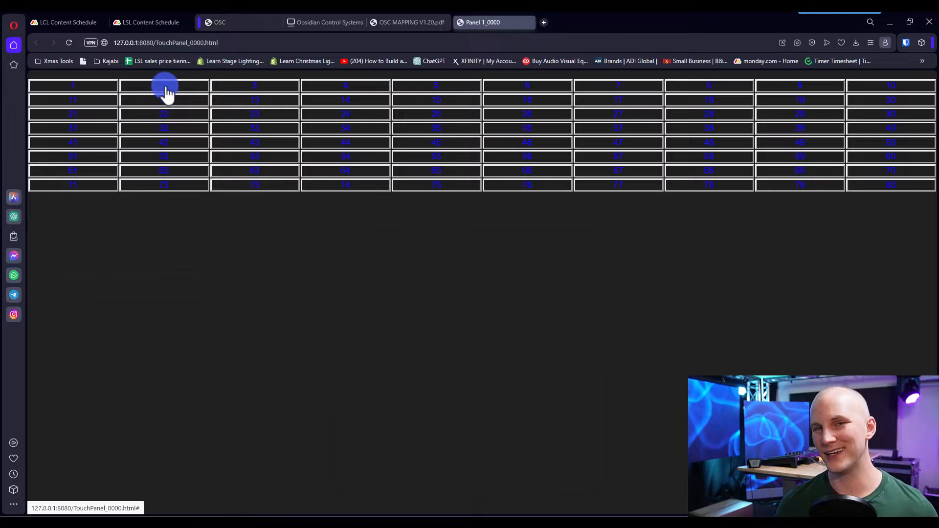
- Press the second button on the web touch panel, then switch to the OSC mapping PDF tab
left_click(165, 90)
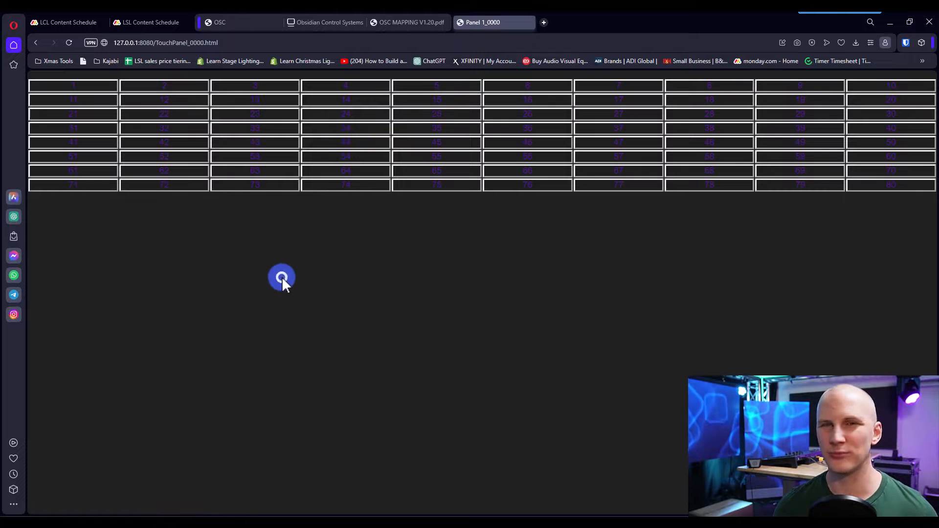
left_click(409, 22)
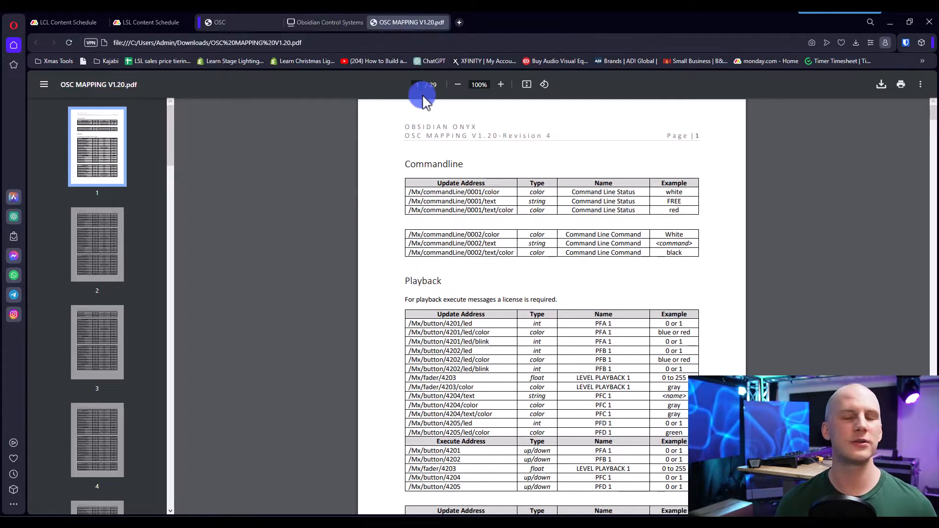
mouse_move(432, 126)
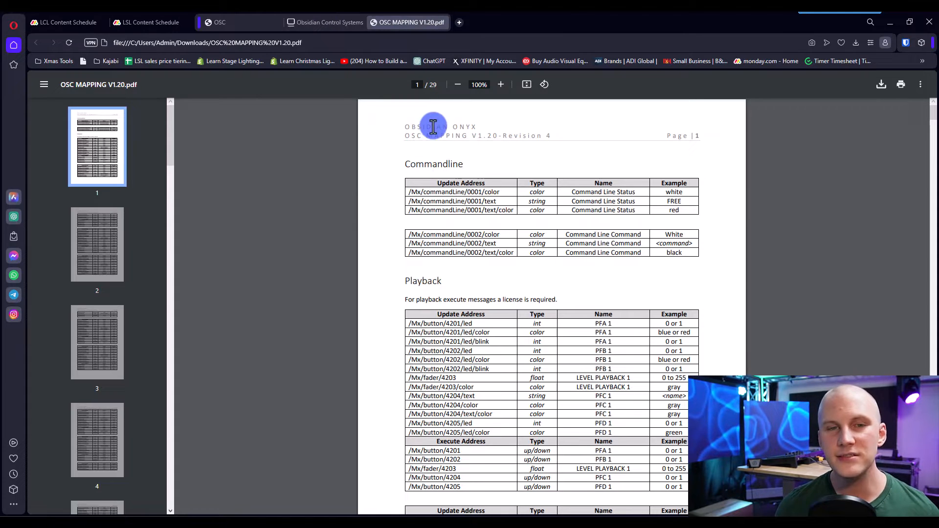
mouse_move(542, 142)
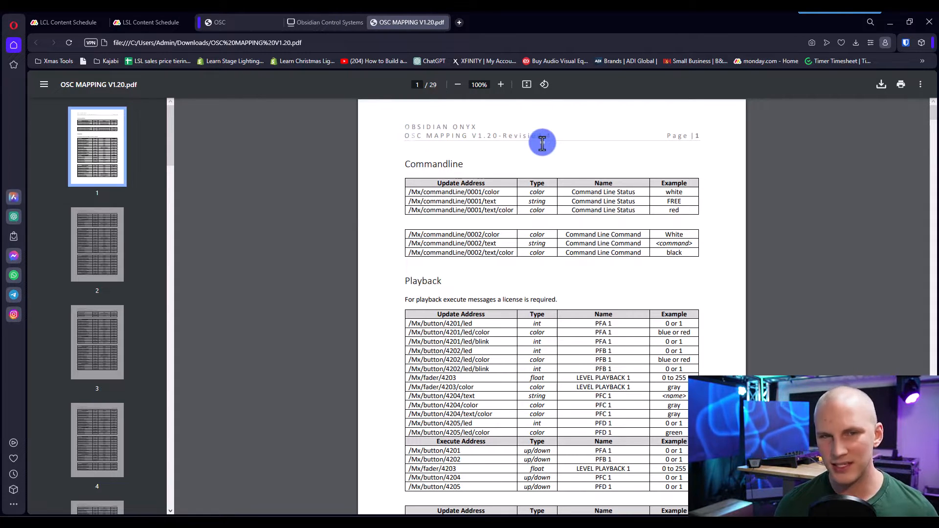
mouse_move(552, 165)
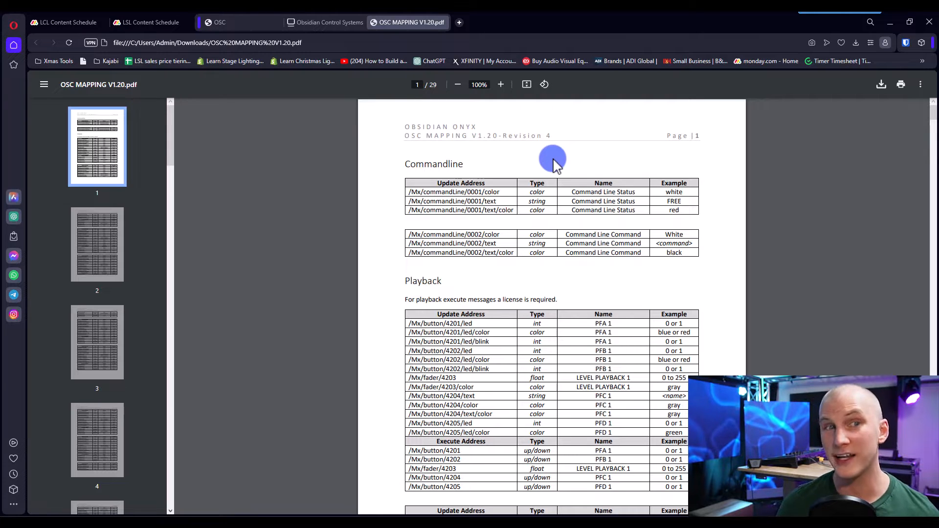
mouse_move(558, 166)
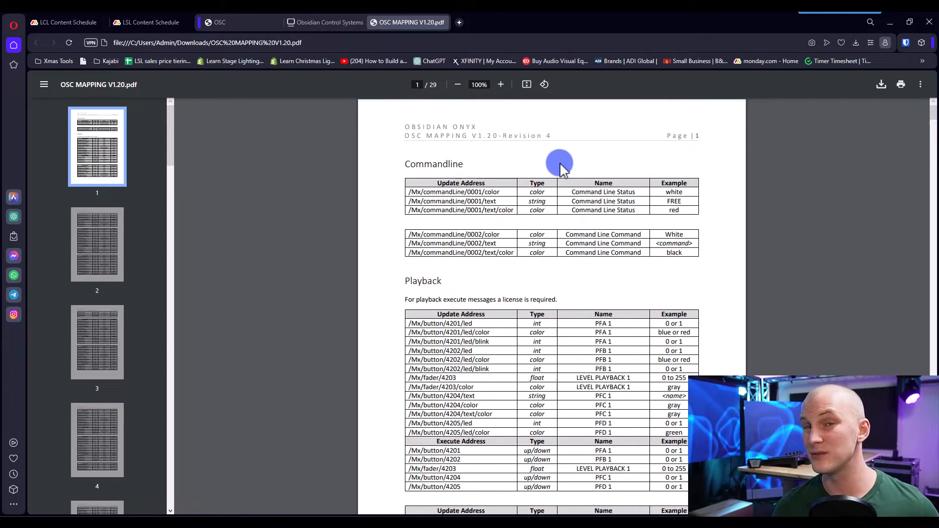
- Scroll through the Commandline and Playback address tables in OSC MAPPING V1.20.pdf
scroll("down", 3)
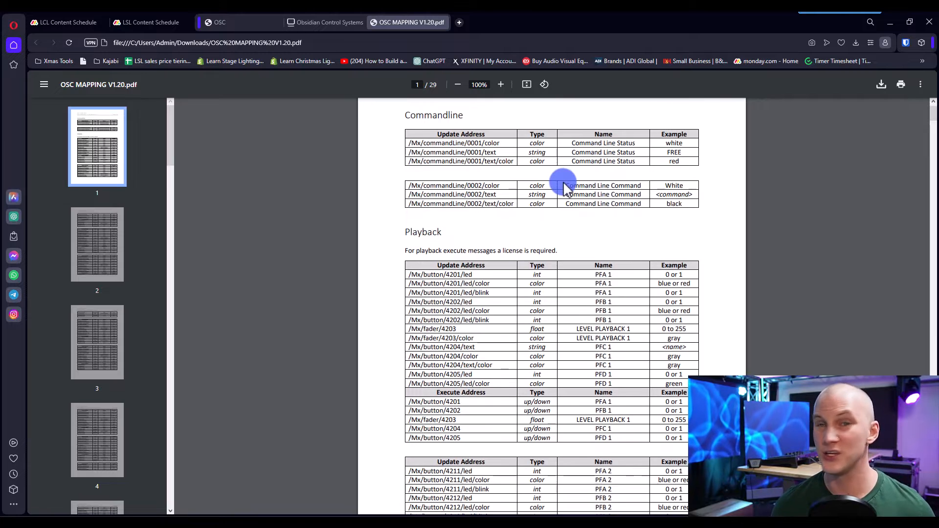
mouse_move(512, 309)
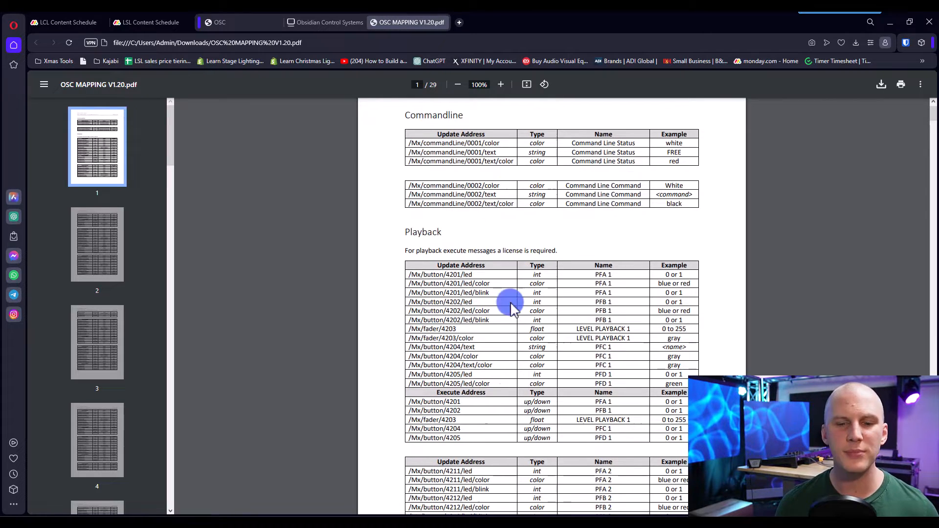
scroll("up", 3)
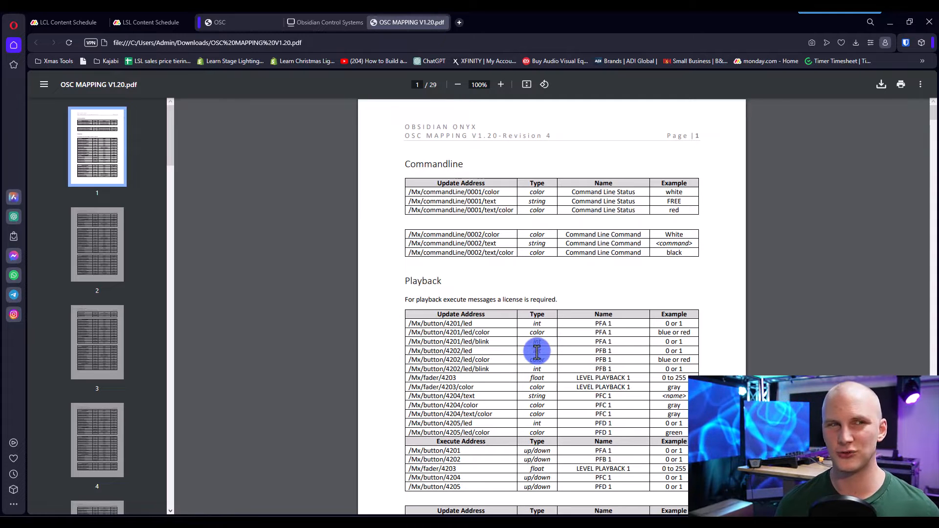
scroll("down", 3)
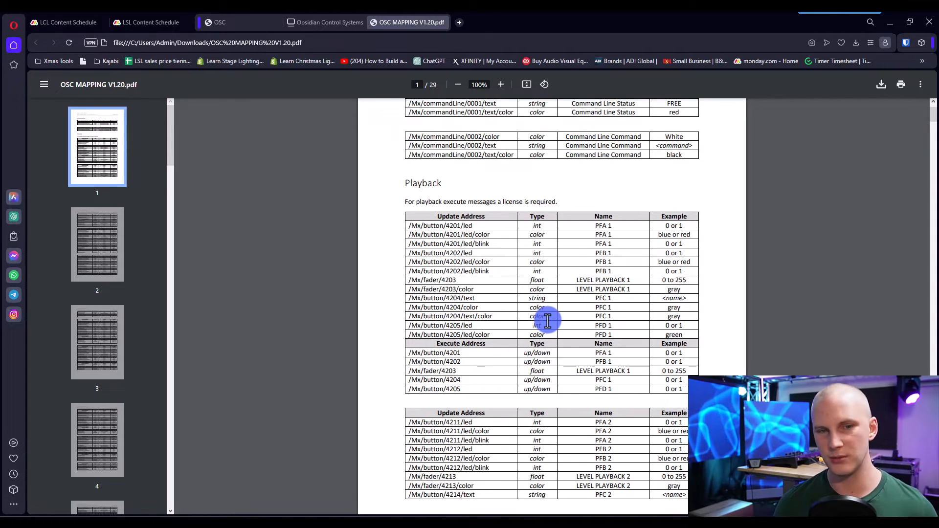
scroll("down", 3)
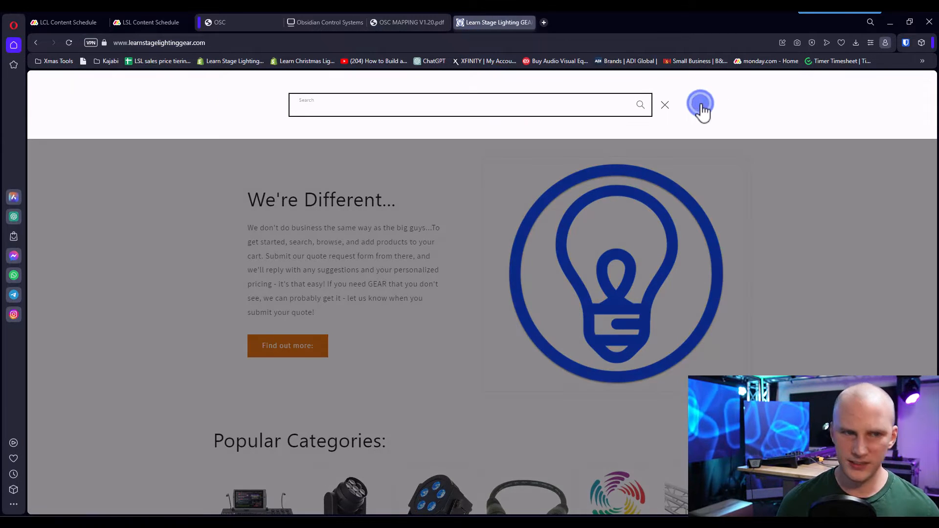
- Search the store for 'kiosc', browse the results, and start Googling 'visual productions kiosc'
type("kiosc")
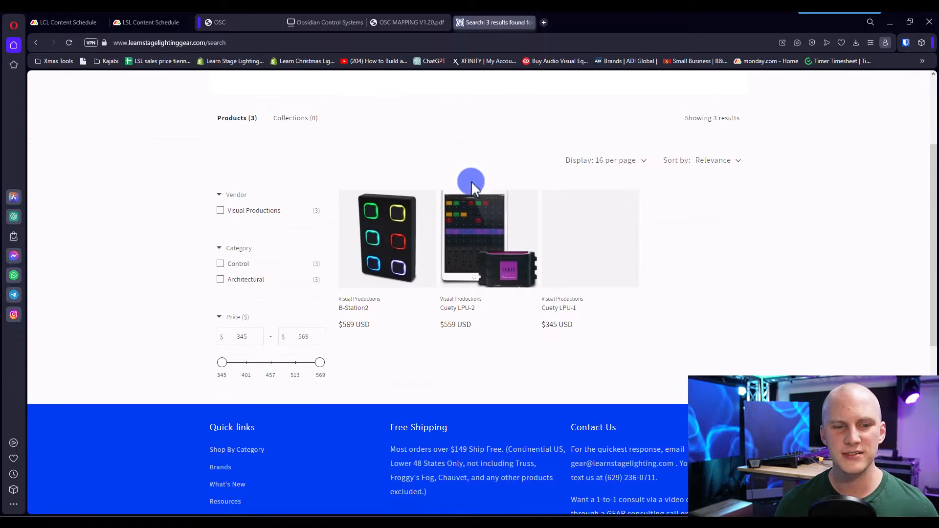
scroll("up", 3)
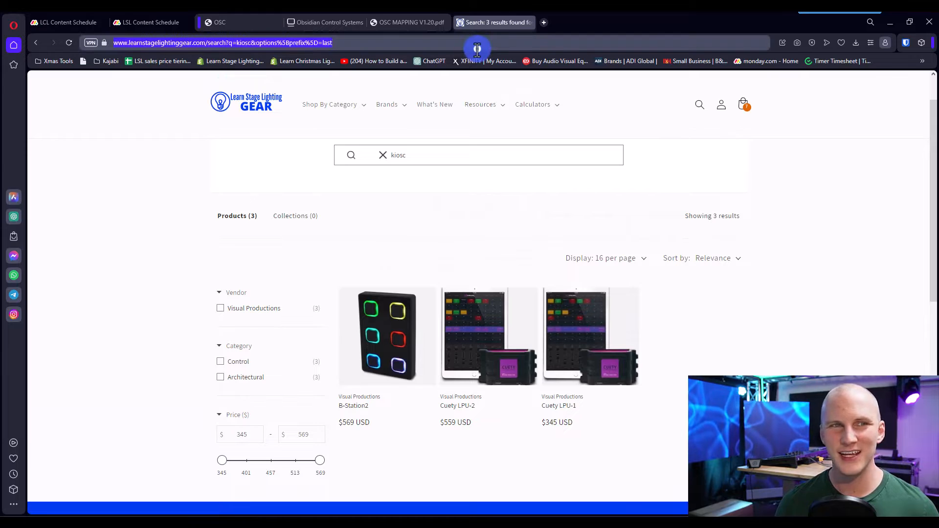
scroll("up", 3)
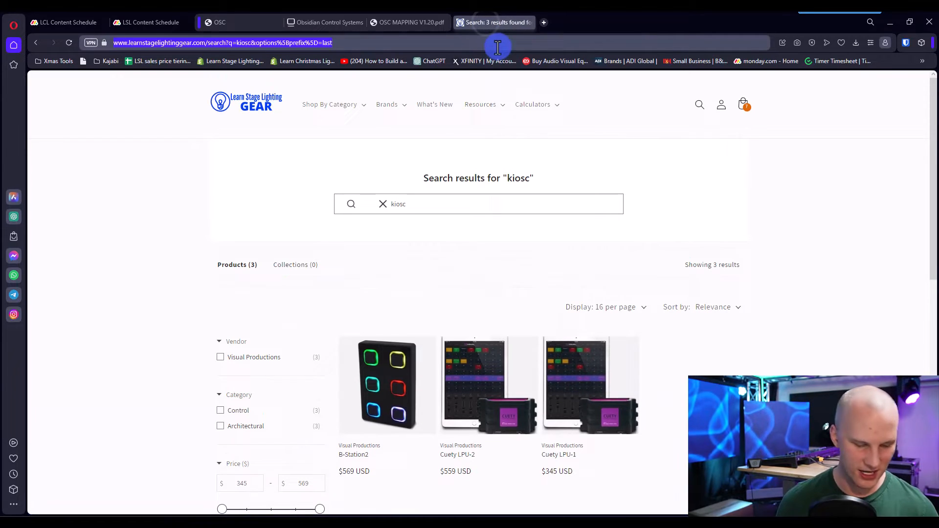
type("visual productions kiosc")
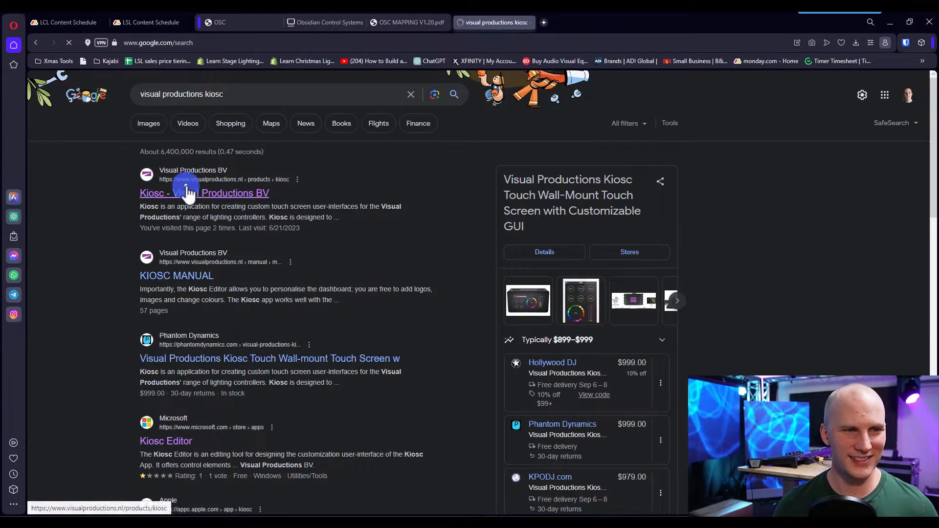
- Open the Kiosc - Visual Productions BV result and scroll to the Kiosc Touch section
left_click(203, 192)
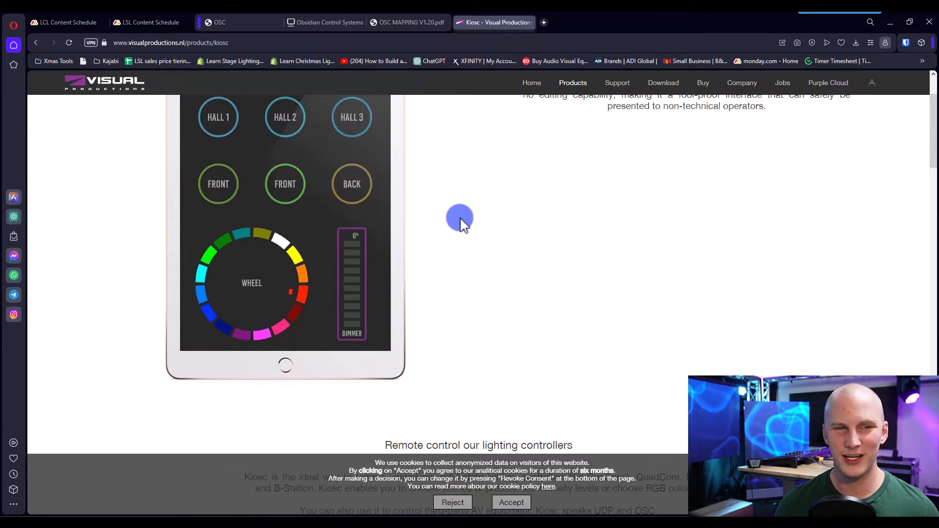
scroll("down", 3)
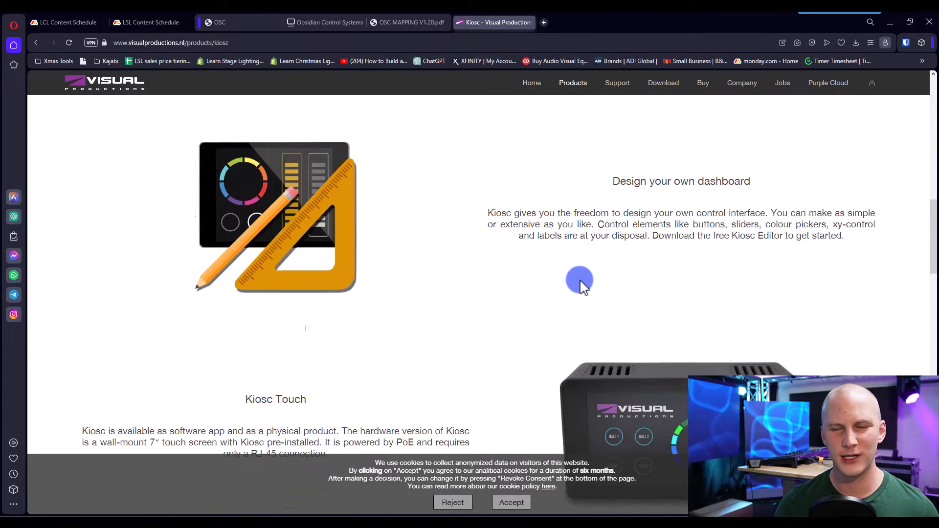
scroll("down", 3)
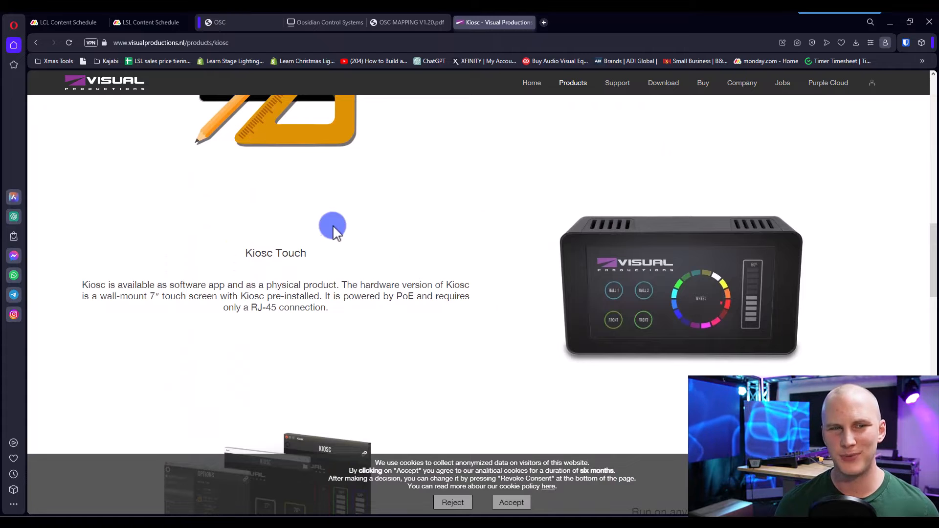
mouse_move(676, 194)
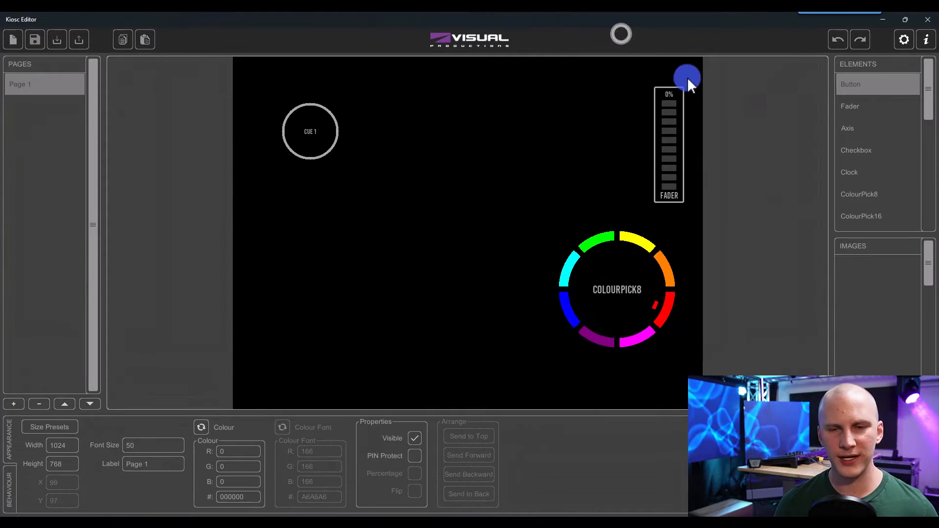
- Select the first fader in Kiosc Editor, then return to the OSC mapping PDF
left_click(310, 131)
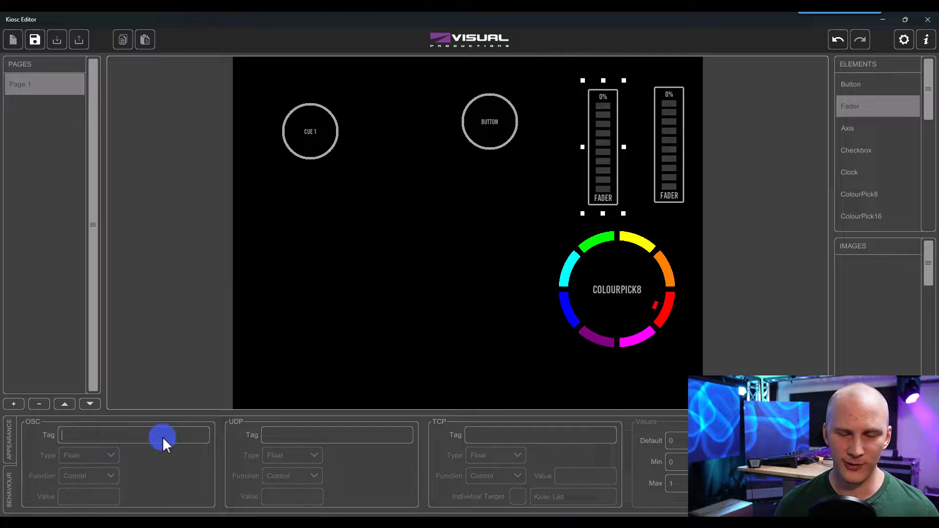
left_click(408, 22)
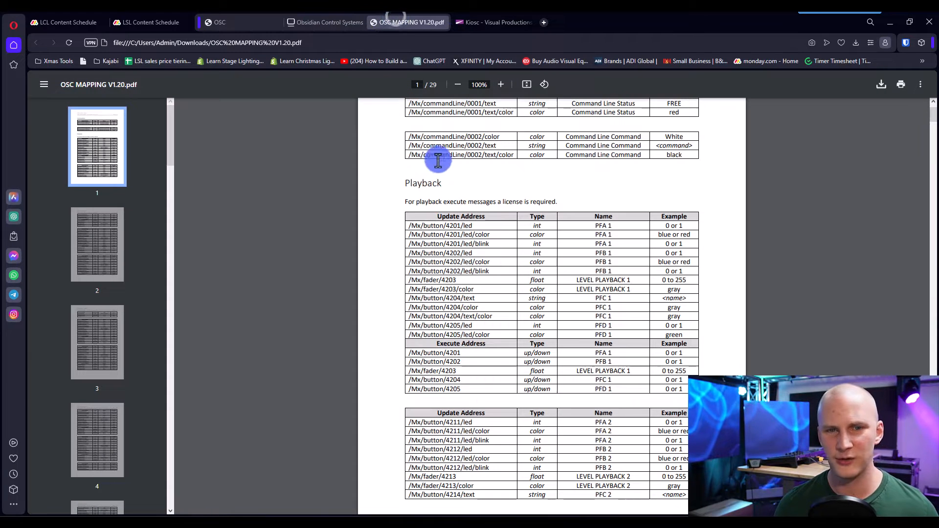
- Scroll the mapping PDF to Playback 1's button and /Mx/fader/4203 level addresses
scroll("up", 3)
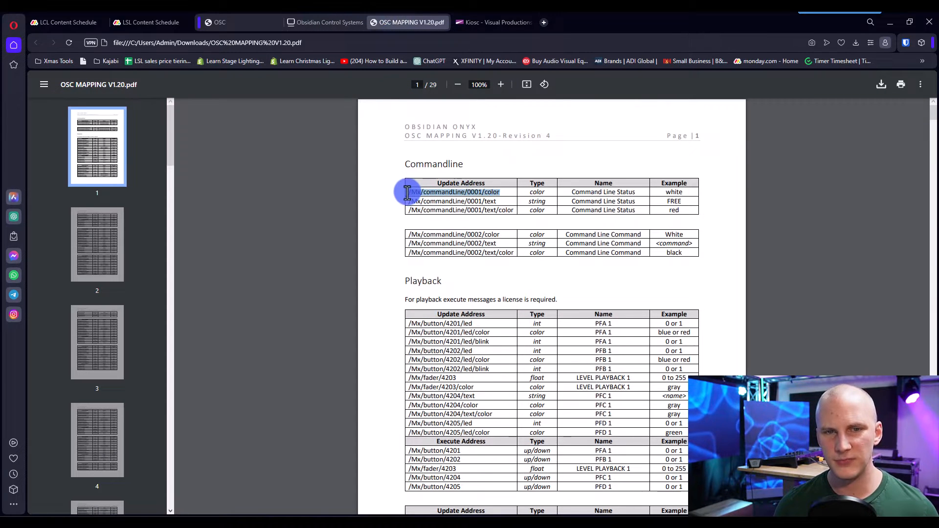
scroll("down", 3)
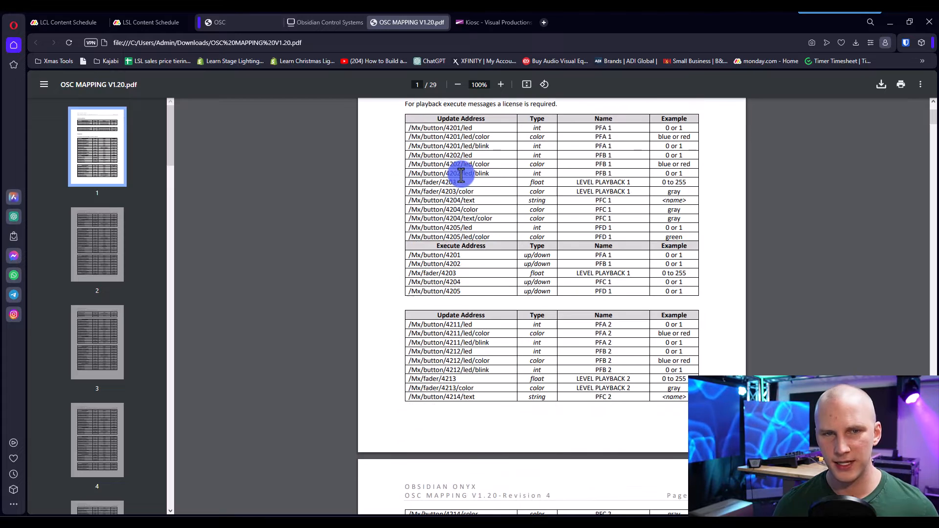
scroll("up", 3)
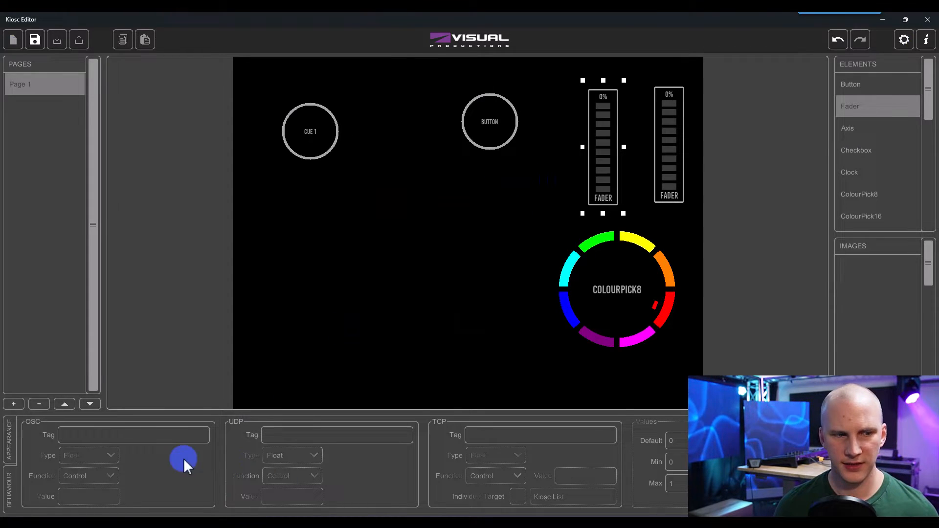
- Type the beginning of the fader's OSC path ('/', 'oa', '/osc') into the OSC Tag field
left_click(131, 435)
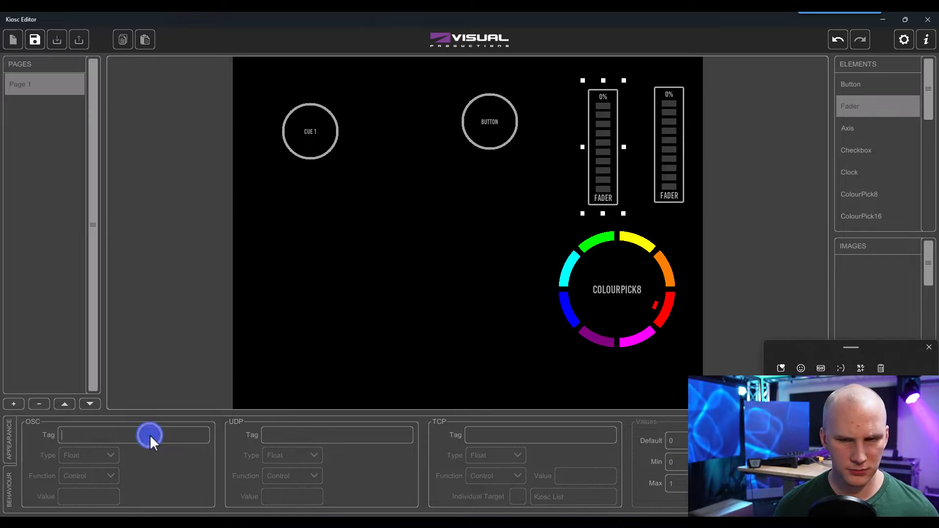
mouse_move(131, 432)
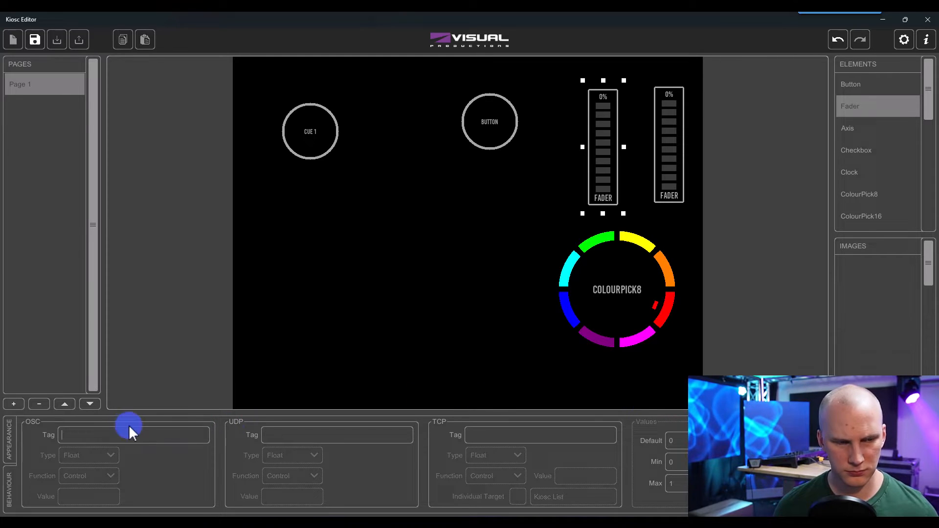
type("/")
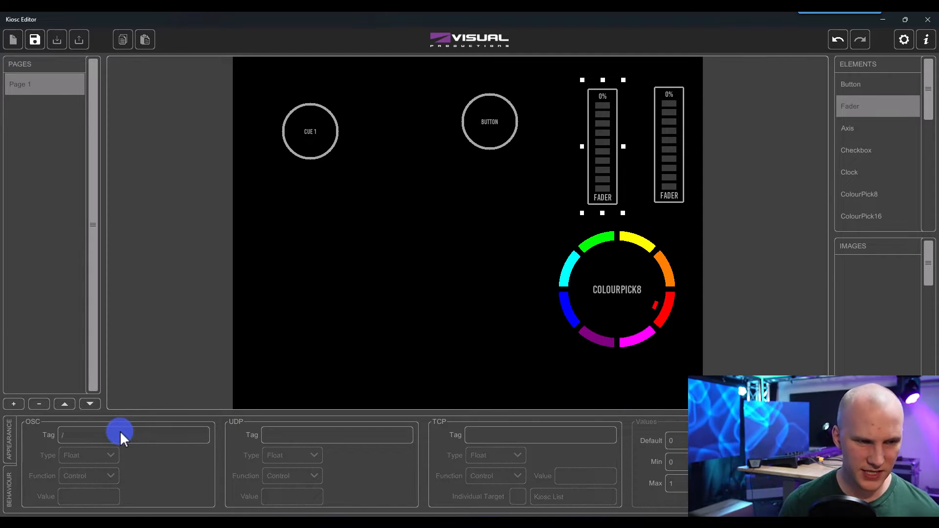
type("oa")
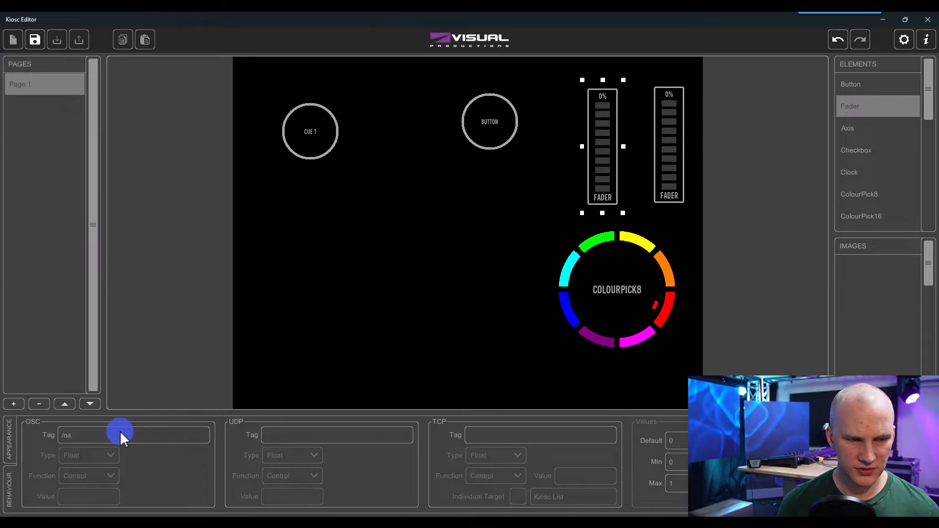
type("/osc")
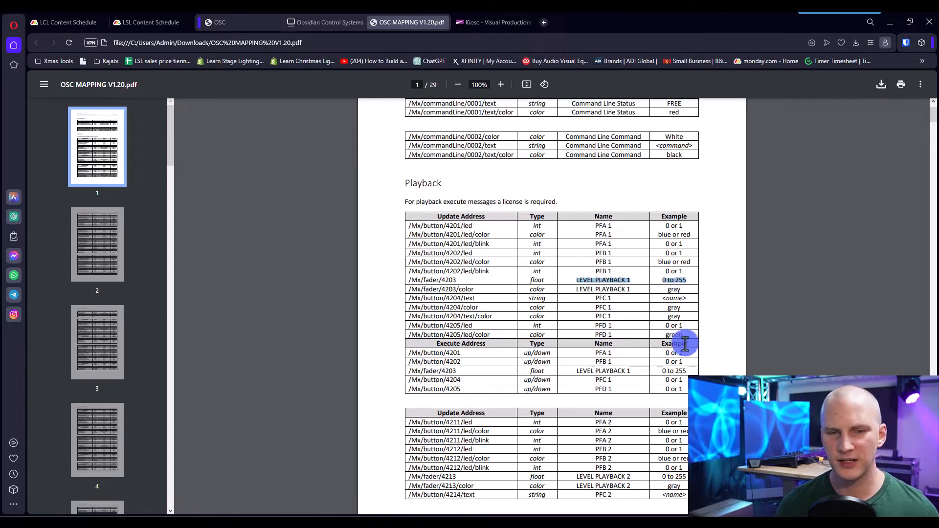
- Compare Playback 3's fader address with Playback 1's, then go back to the Onyx OSC manual tab
scroll("down", 3)
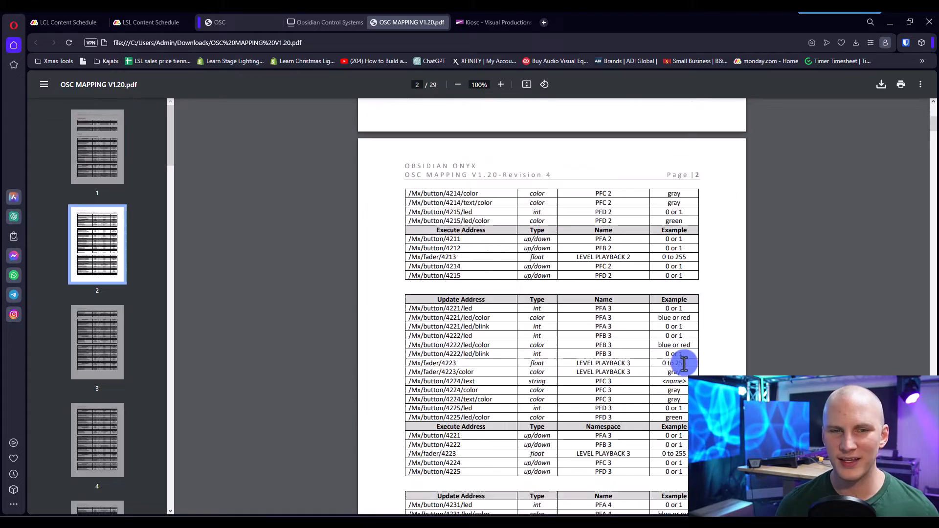
scroll("up", 3)
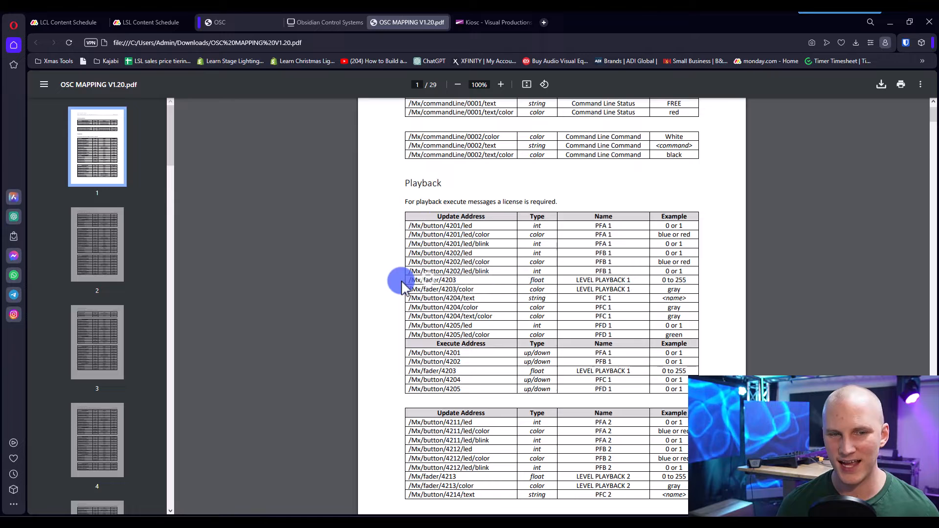
mouse_move(503, 292)
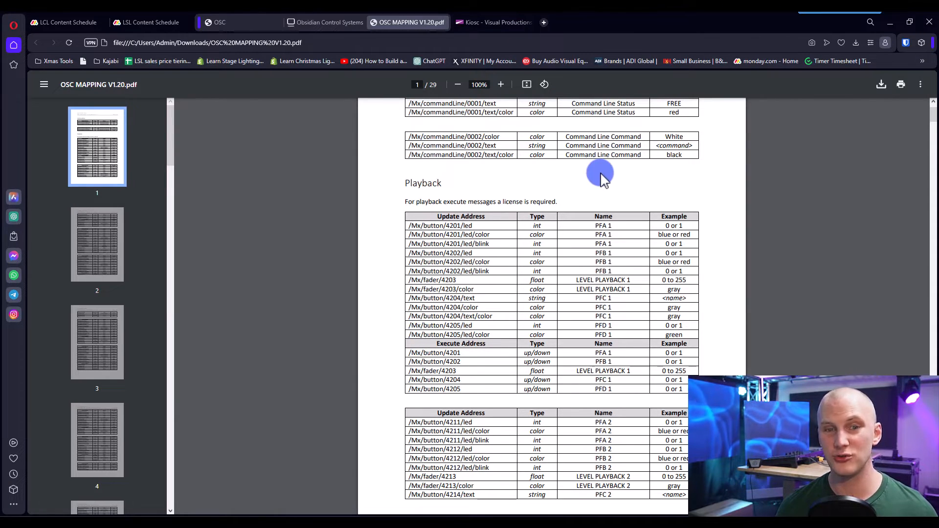
left_click(218, 22)
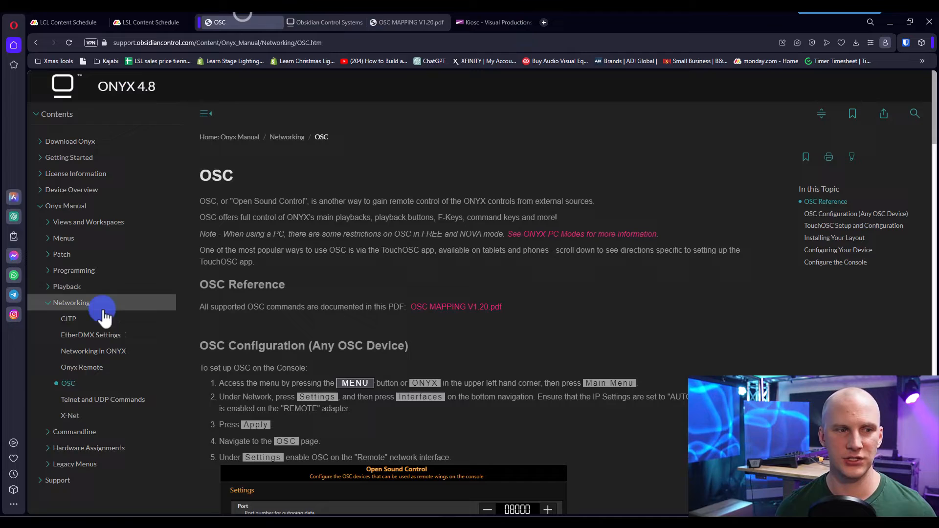
- Read the Telnet and UDP Commands page, highlighting the Go Cuelist syntax, then switch to Ctrl Designer
left_click(102, 400)
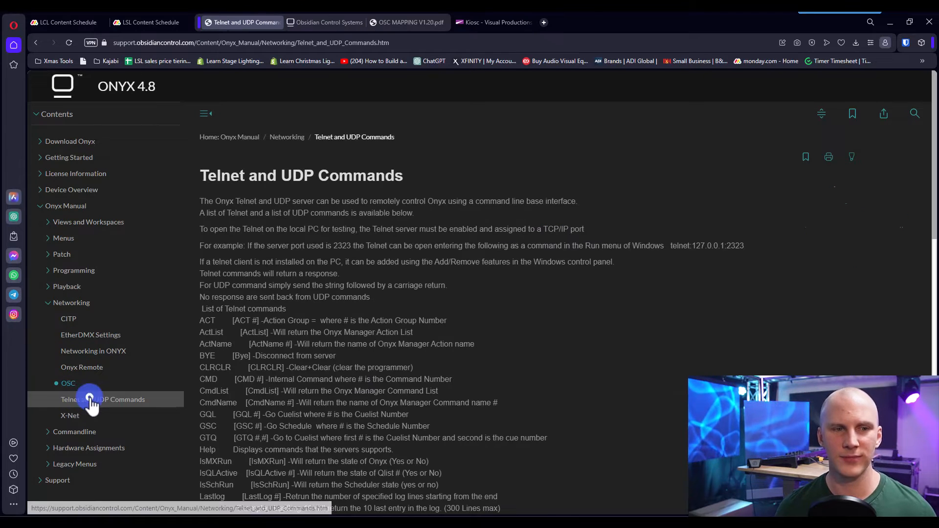
mouse_move(335, 210)
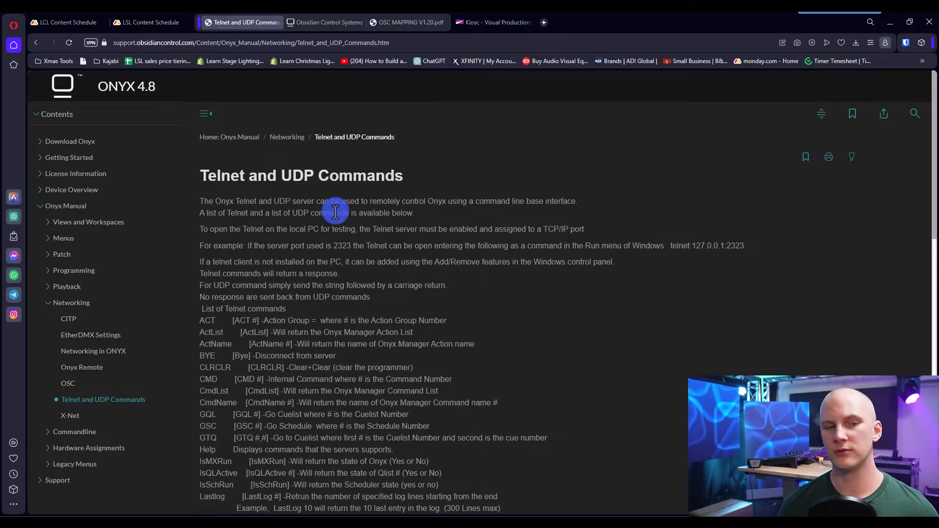
scroll("down", 3)
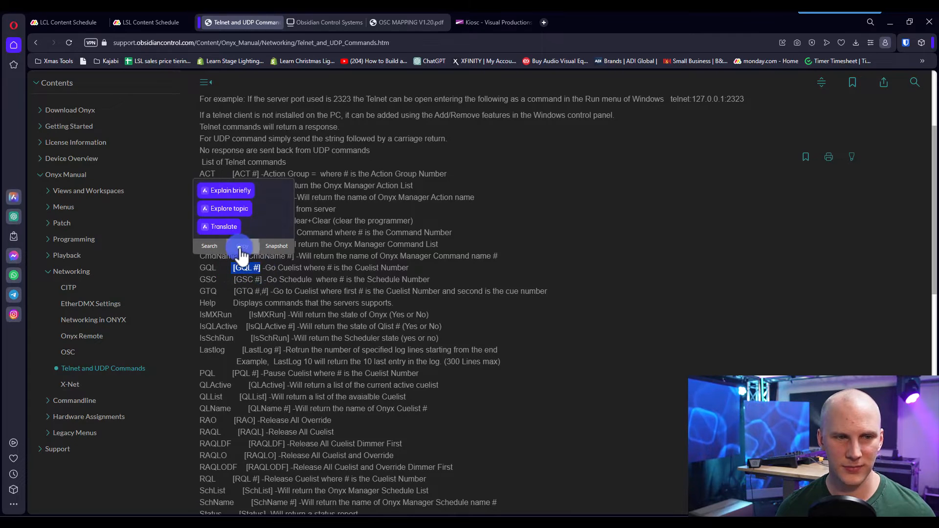
left_click(375, 267)
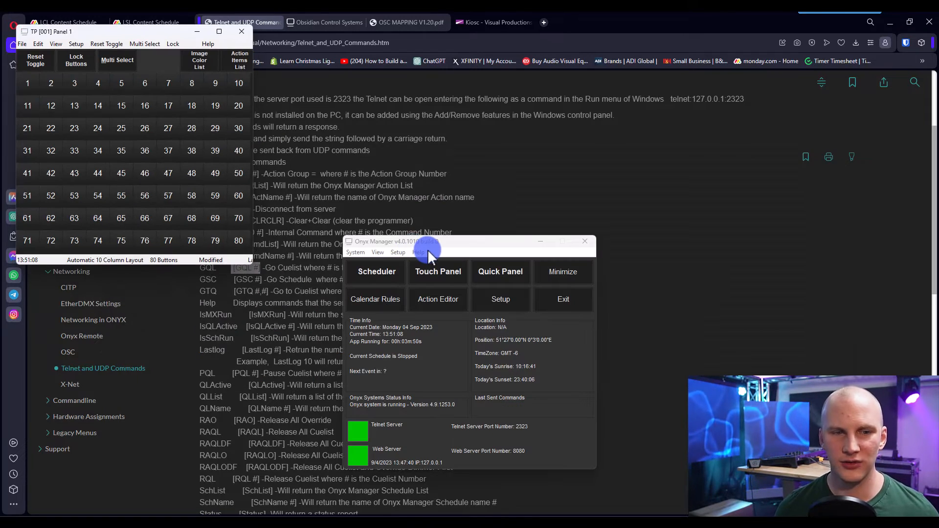
key("alt+tab")
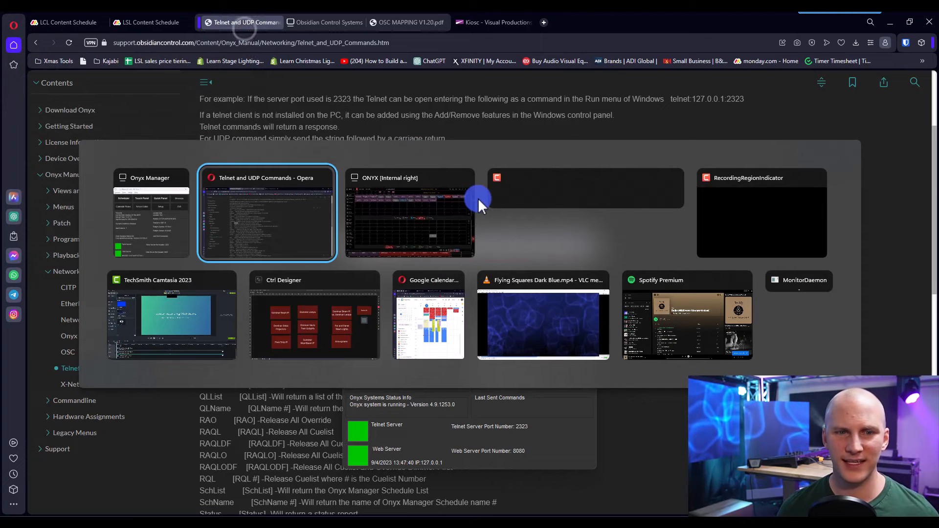
mouse_move(605, 272)
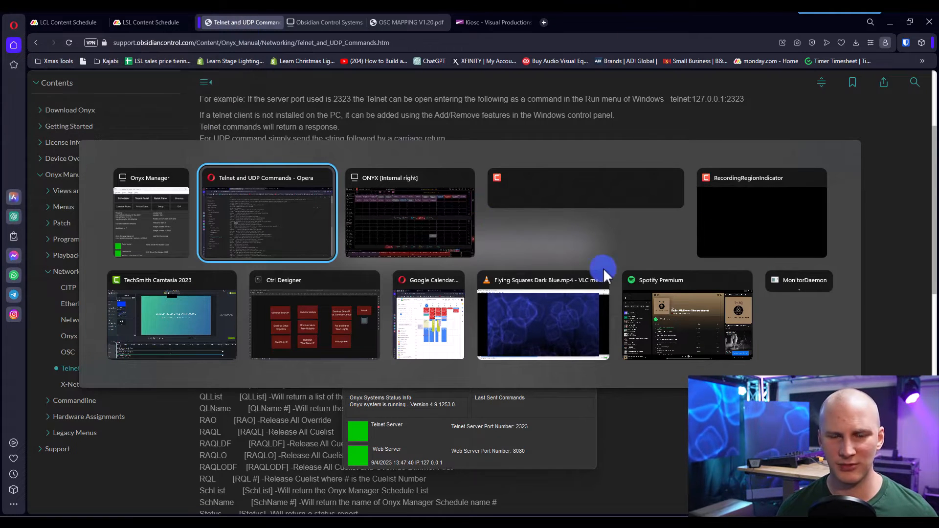
left_click(314, 316)
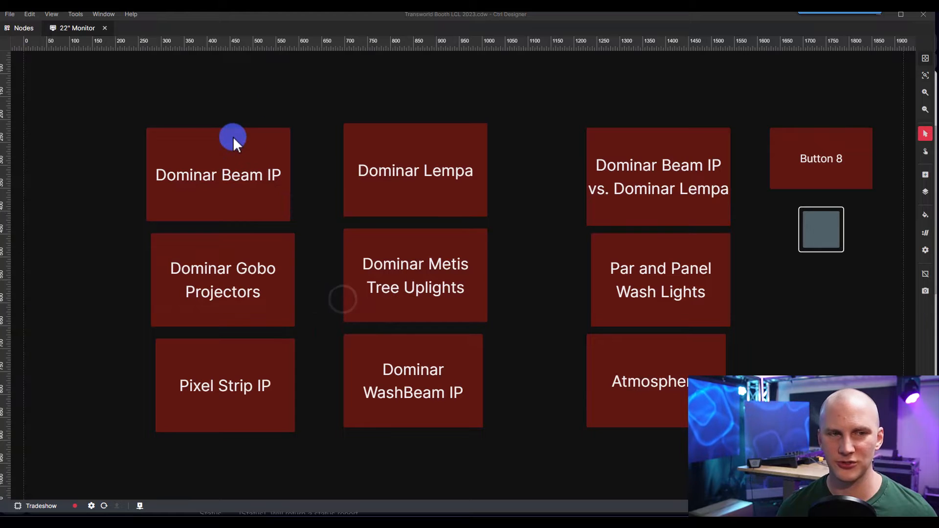
- Assign the Dominar Beam IP button the Playback Button 1 (DominarBeamIP) action with state On
left_click(219, 175)
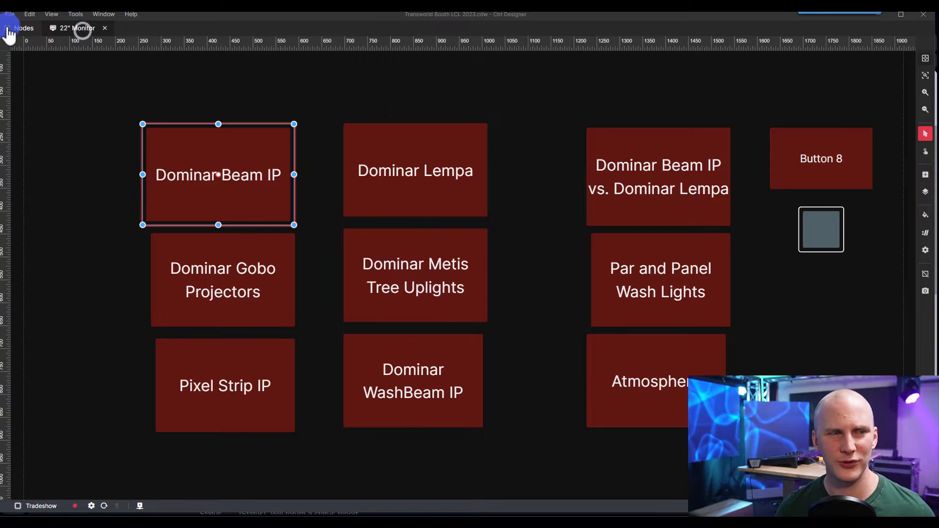
mouse_move(910, 167)
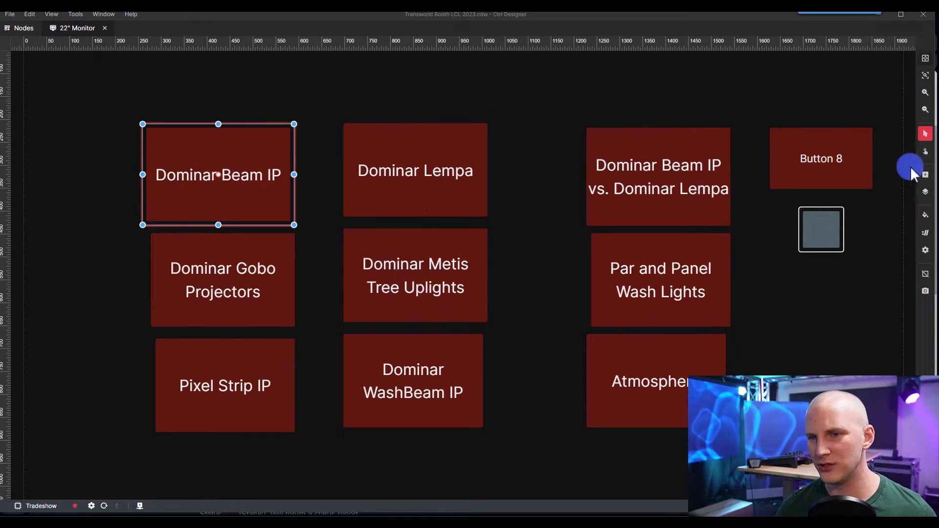
left_click(924, 192)
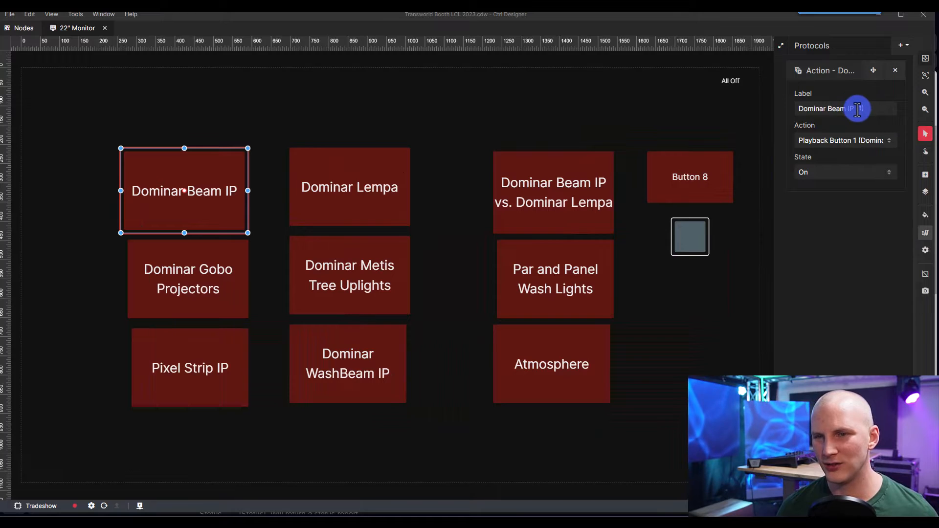
left_click(845, 140)
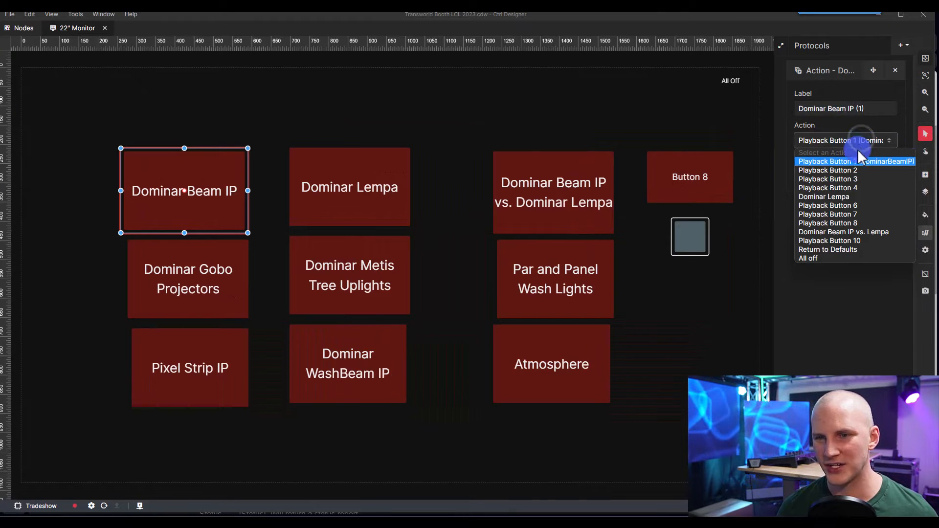
left_click(855, 161)
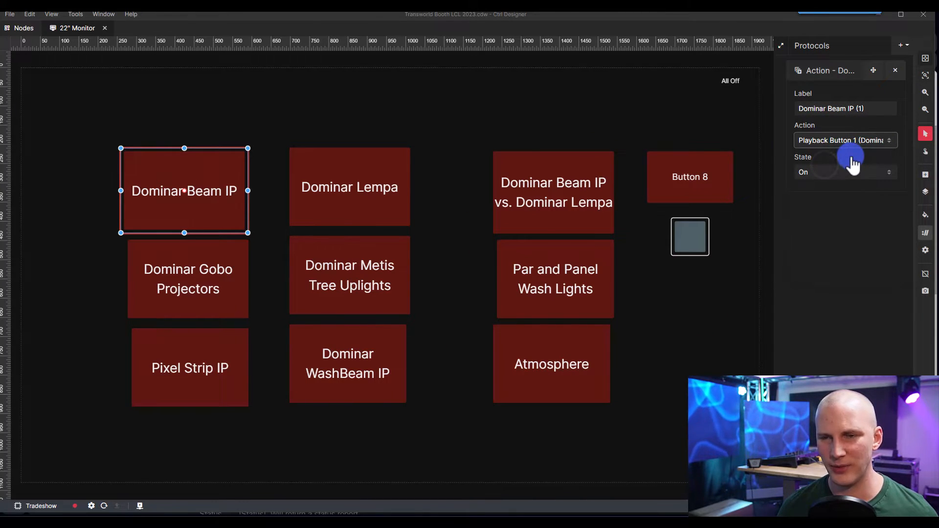
mouse_move(191, 416)
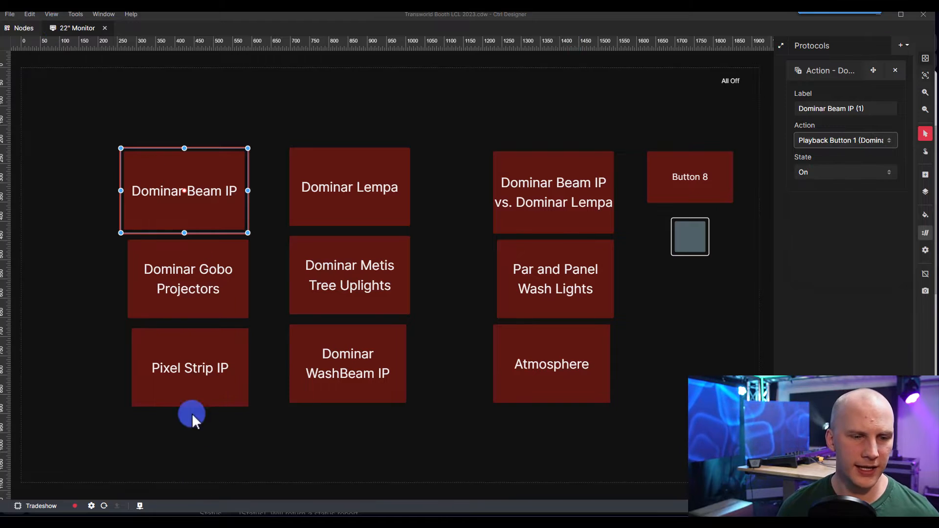
mouse_move(225, 58)
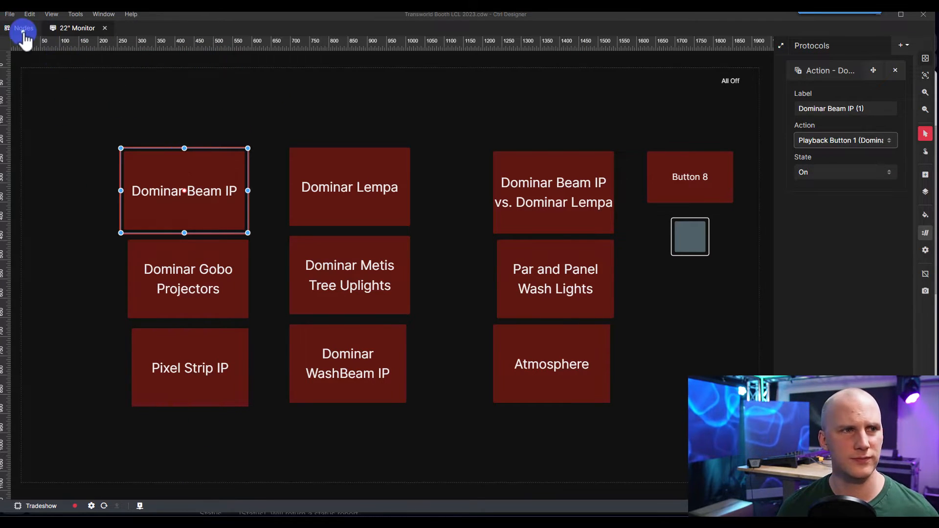
- Edit the Playback Button 1 node, reviewing its Protocols and then its command Timeline
left_click(24, 28)
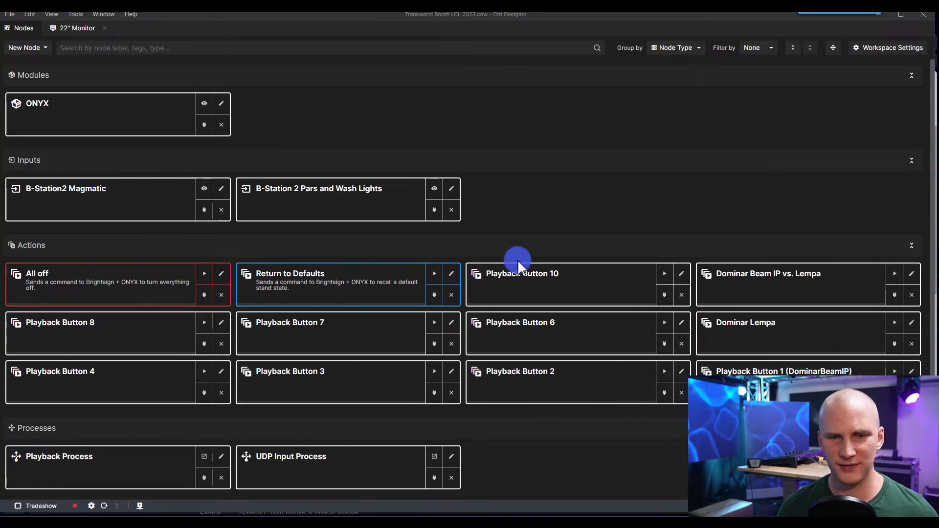
mouse_move(679, 390)
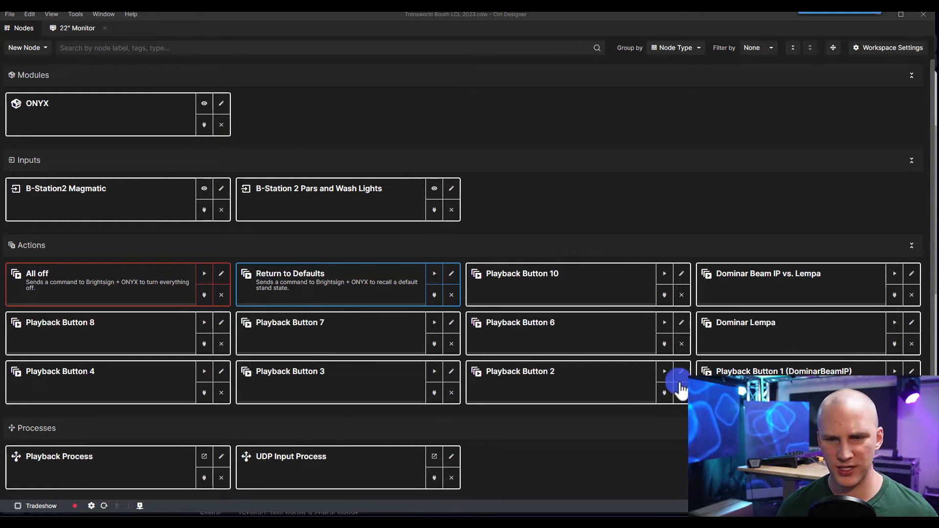
left_click(911, 371)
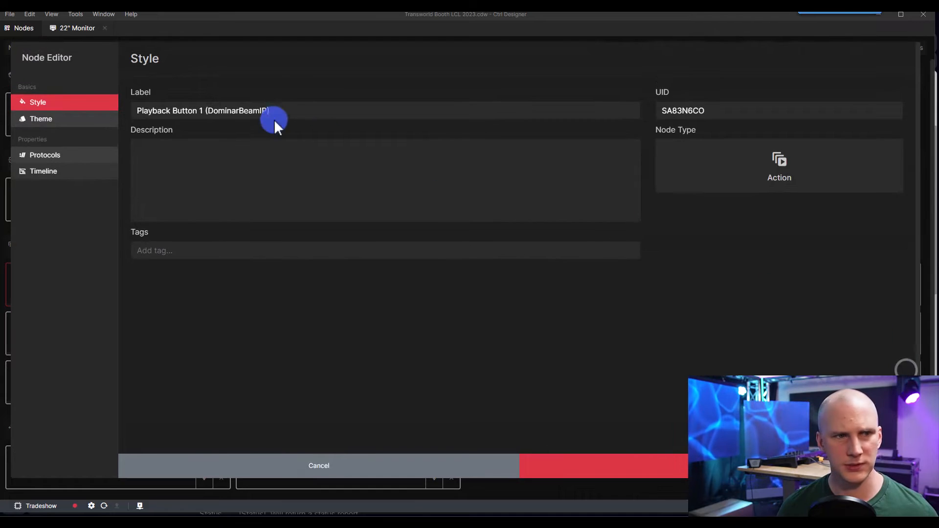
left_click(45, 155)
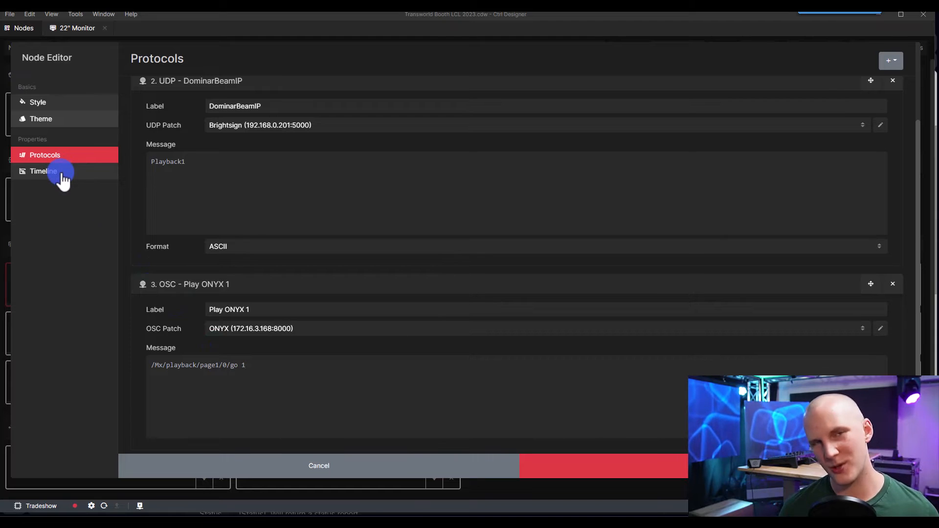
left_click(43, 171)
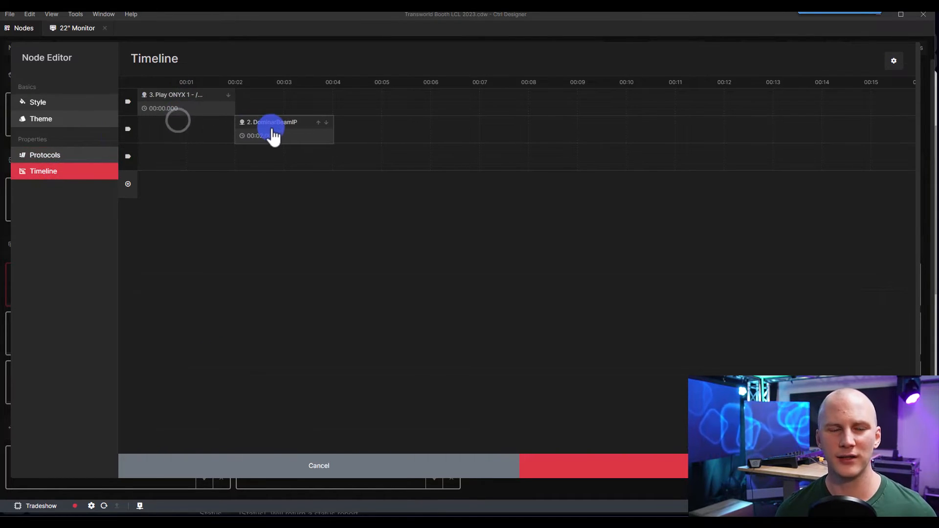
- Move DominarBeamIP to 00:00 and Play ONYX 1 to 00:05, then return to Nodes
left_click_drag(273, 131, 173, 101)
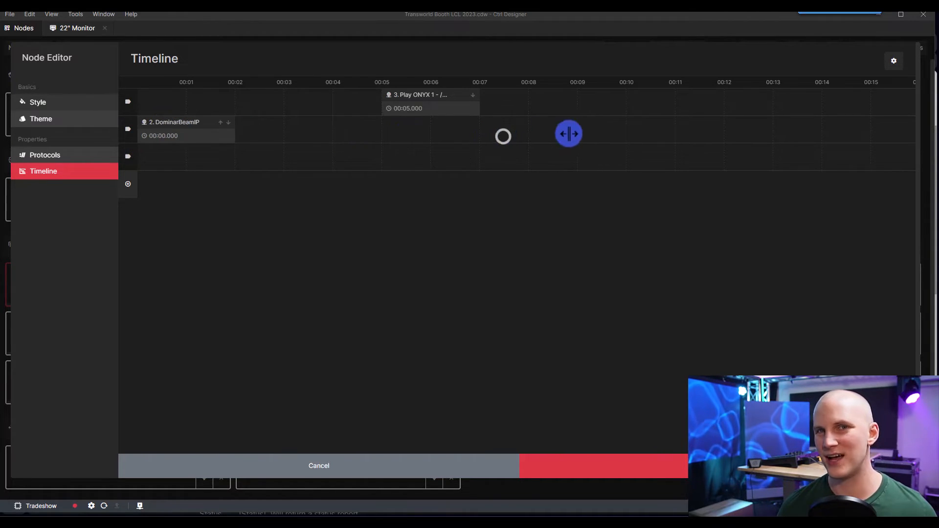
mouse_move(635, 136)
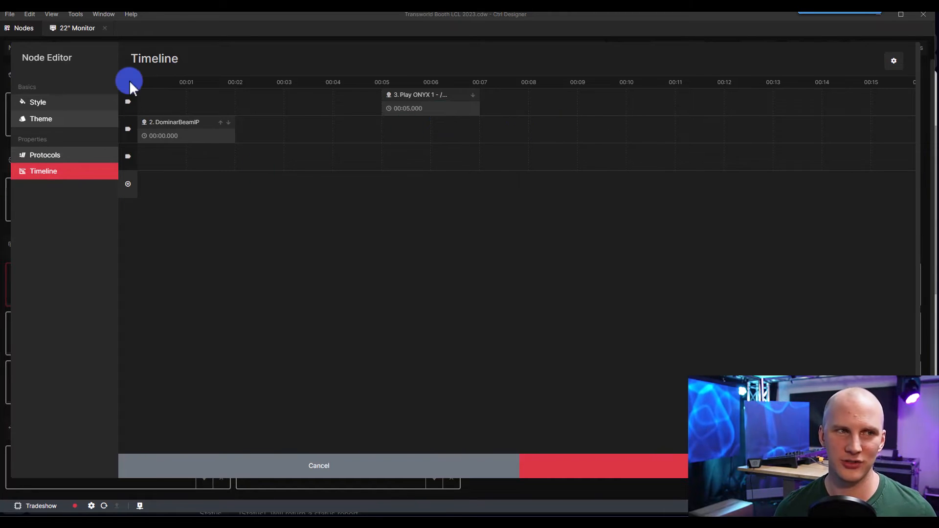
mouse_move(238, 33)
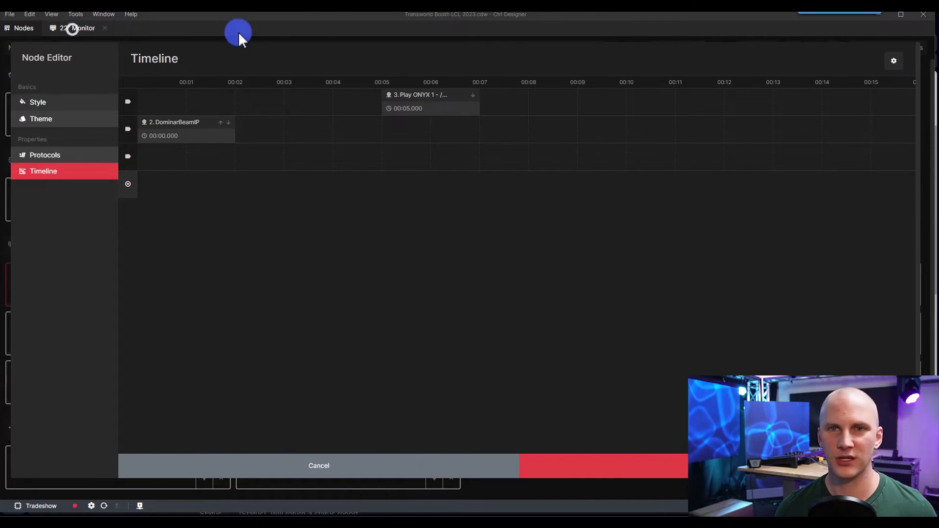
left_click(51, 14)
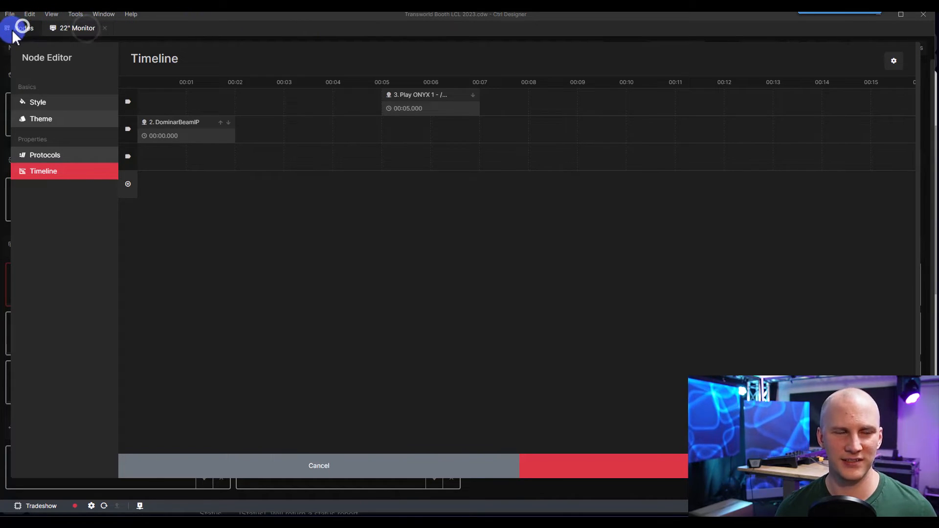
left_click(24, 28)
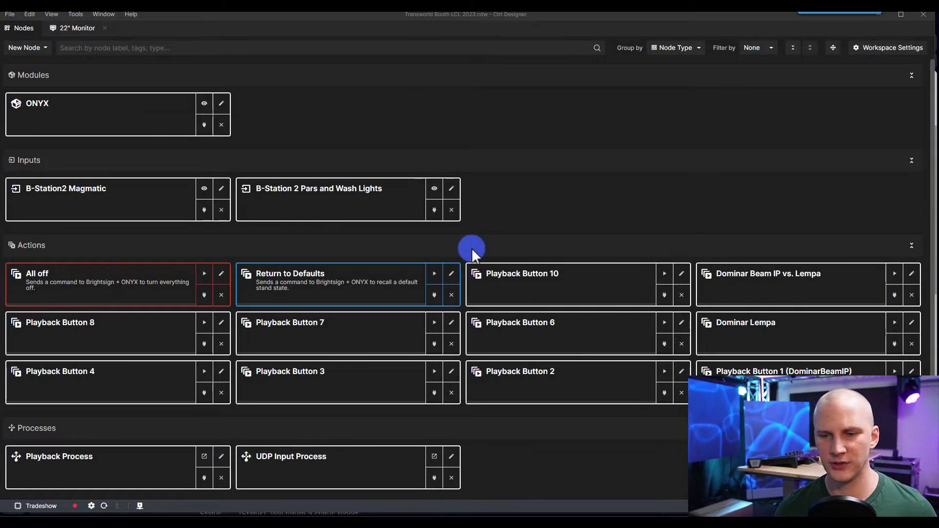
- Switch to the 22" Monitor layout, select Dominar Lempa and add a slider component
left_click(77, 28)
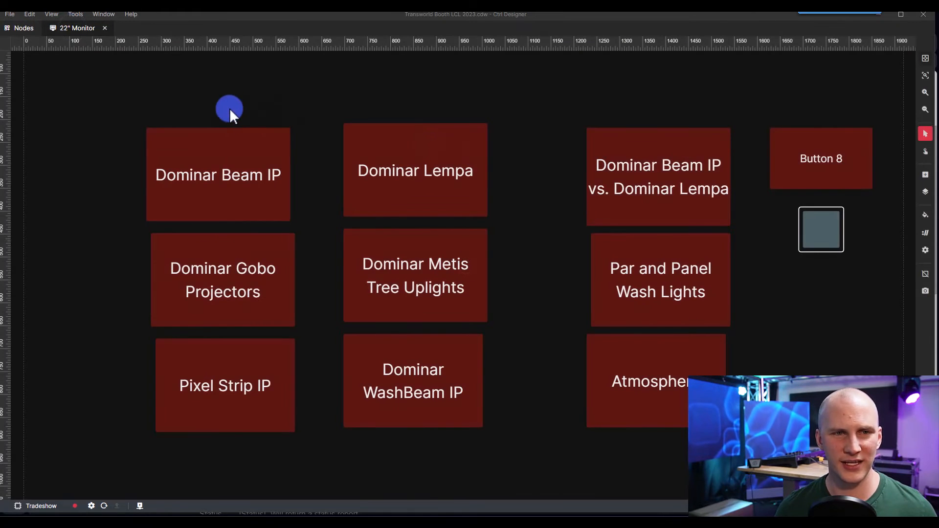
left_click(415, 170)
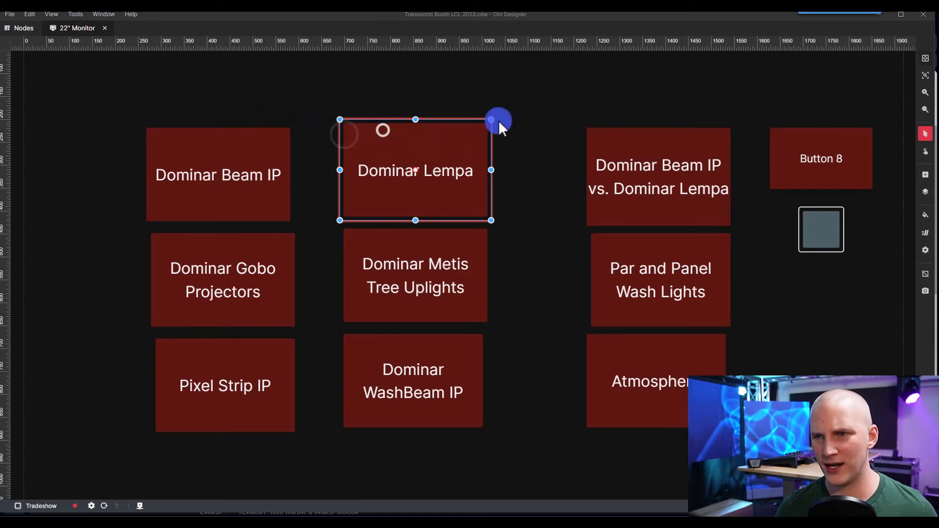
left_click(924, 174)
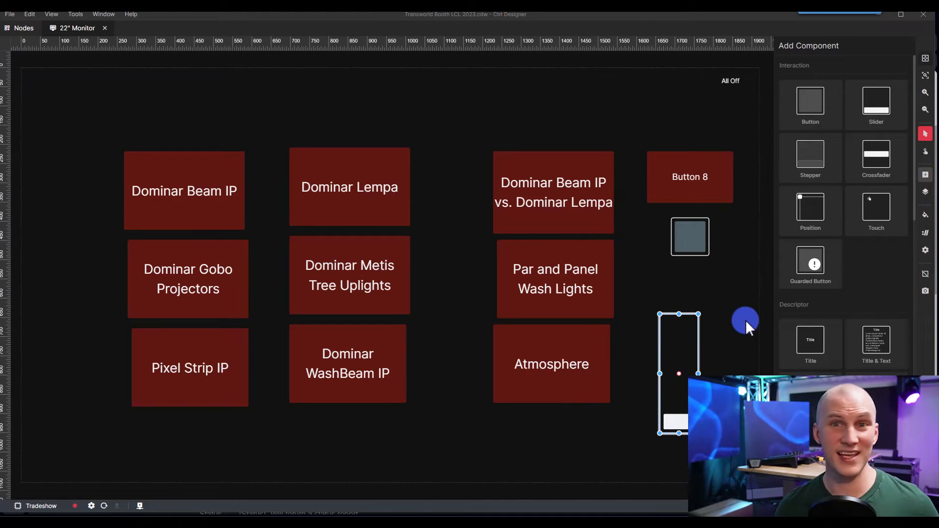
mouse_move(738, 293)
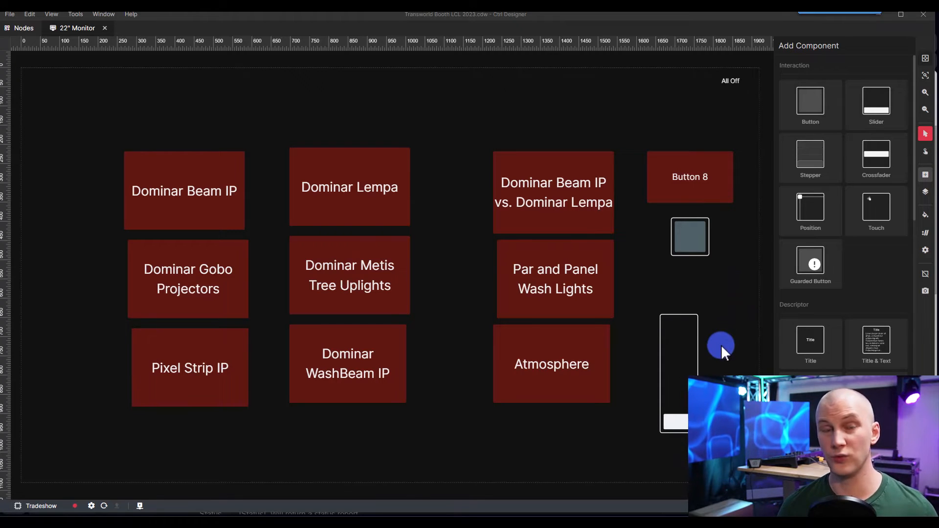
mouse_move(713, 339)
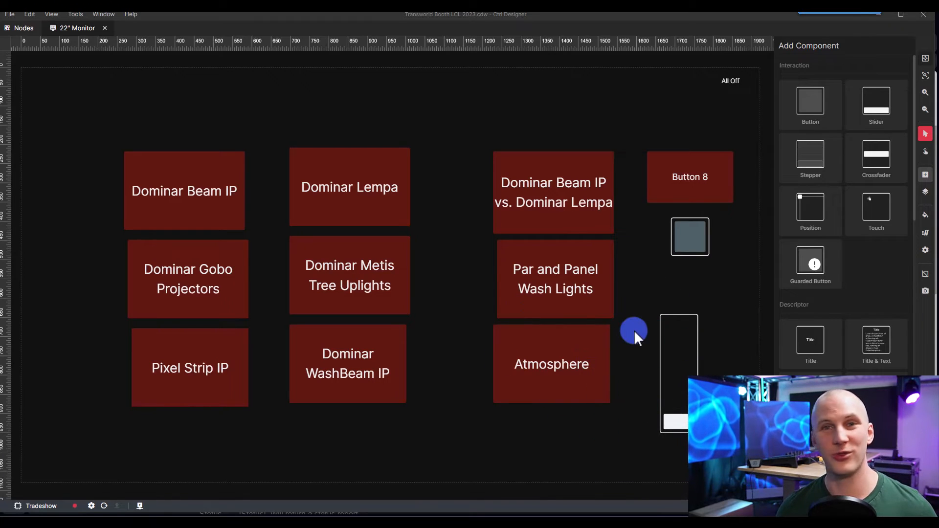
mouse_move(636, 333)
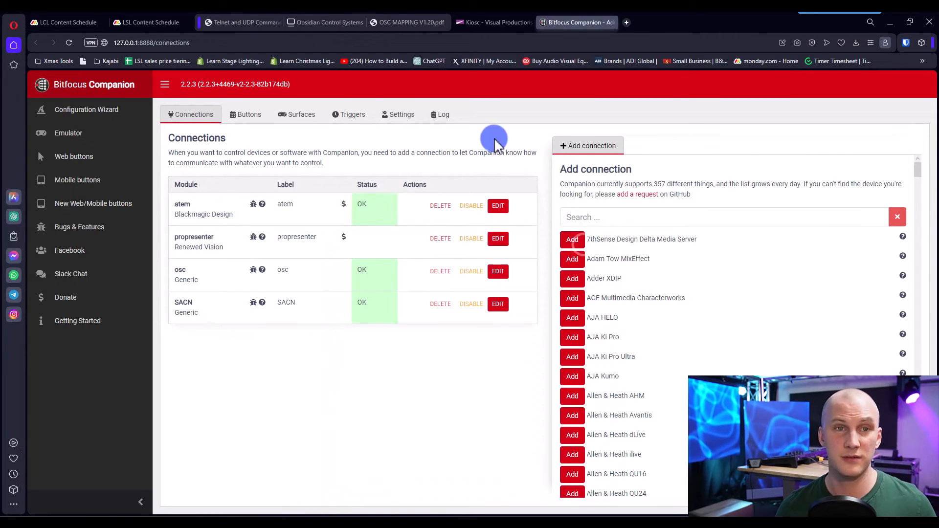
mouse_move(500, 155)
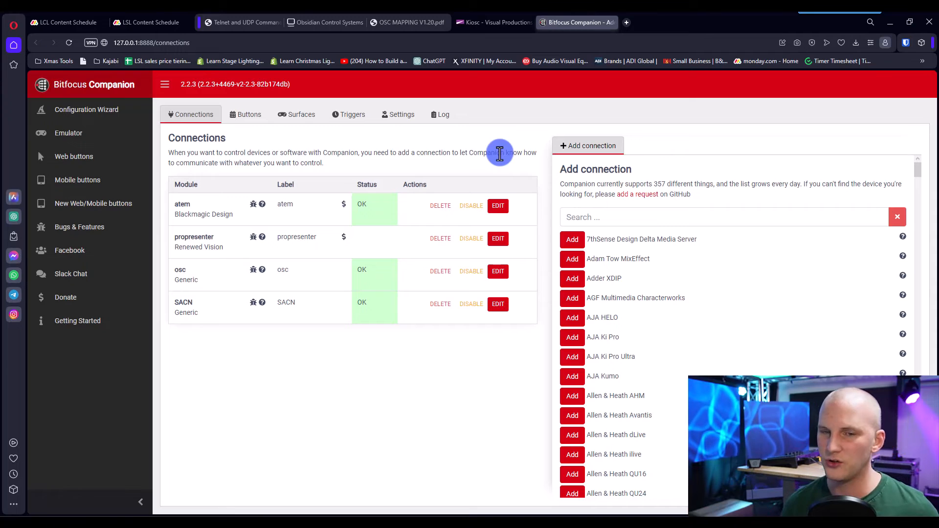
mouse_move(338, 150)
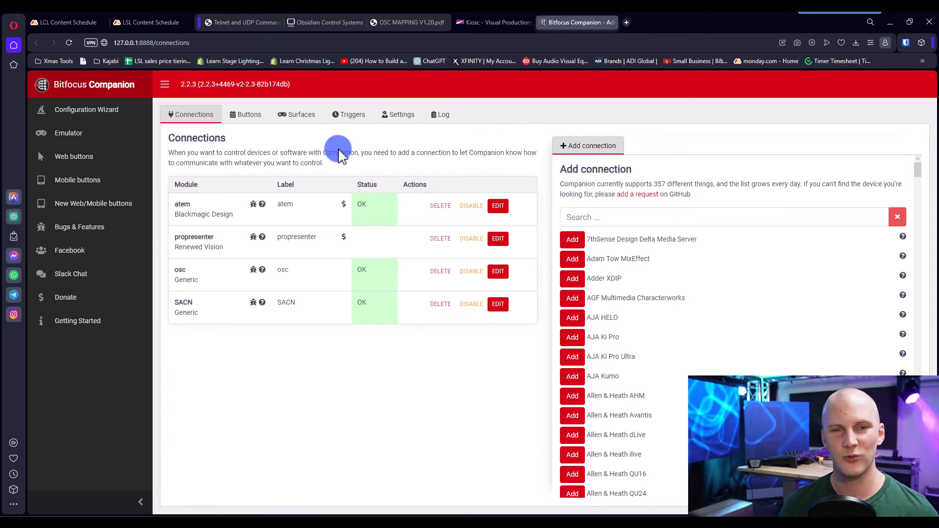
mouse_move(269, 156)
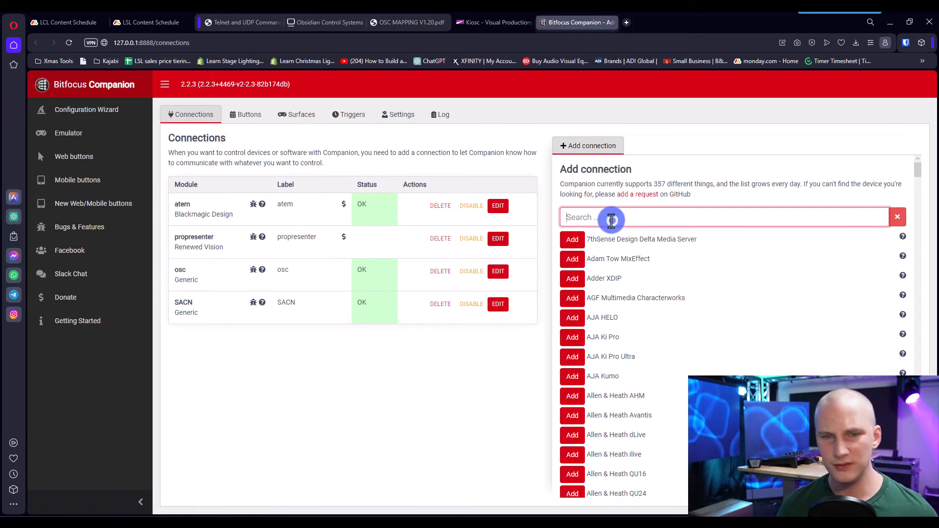
- Search 'onyx' and add the elation,martin ONYX connection (console 192.168.0.1, port 2323)
type("onyx")
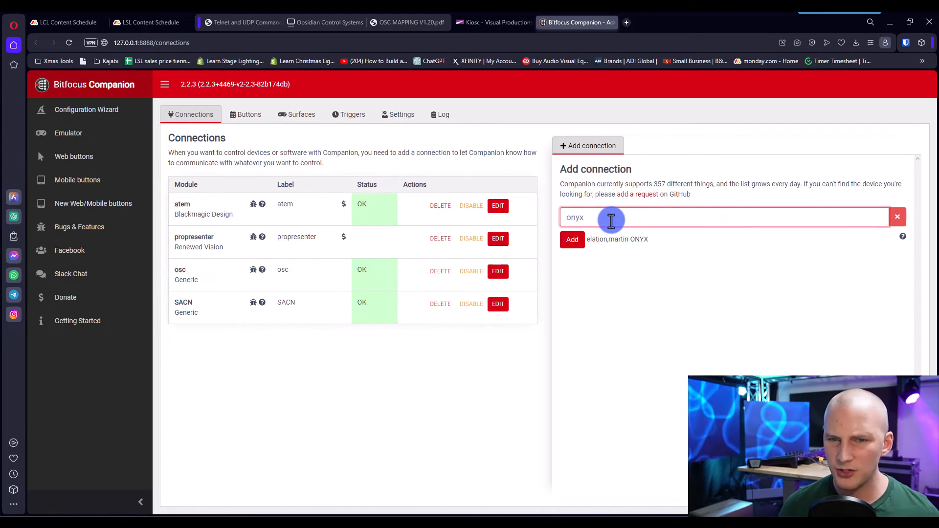
left_click(572, 240)
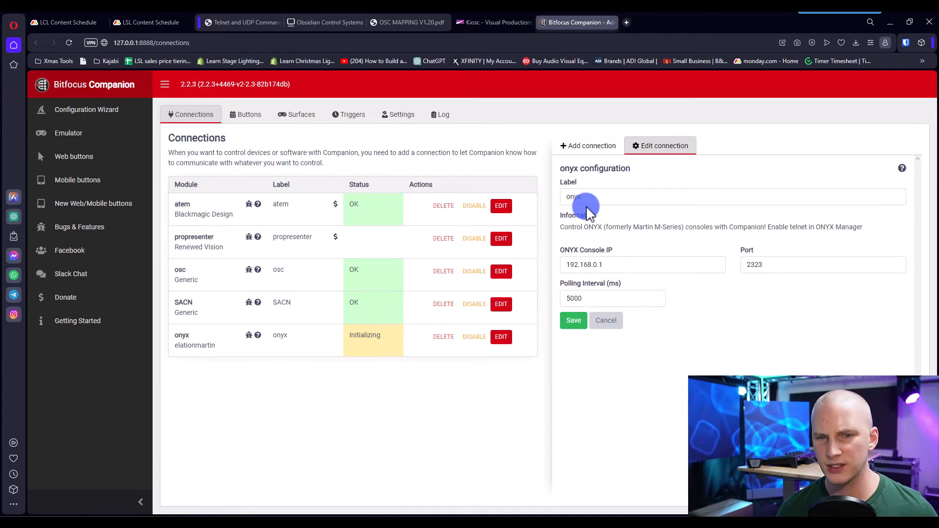
mouse_move(768, 230)
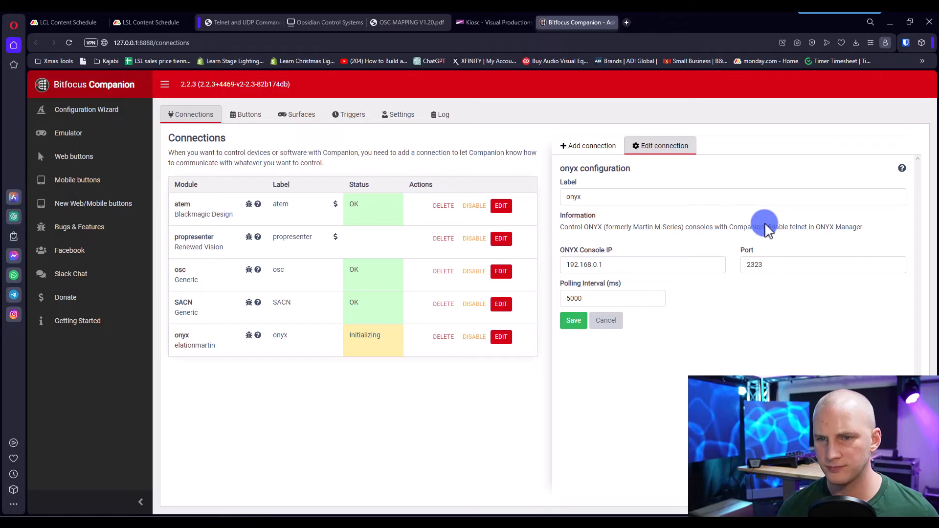
mouse_move(785, 229)
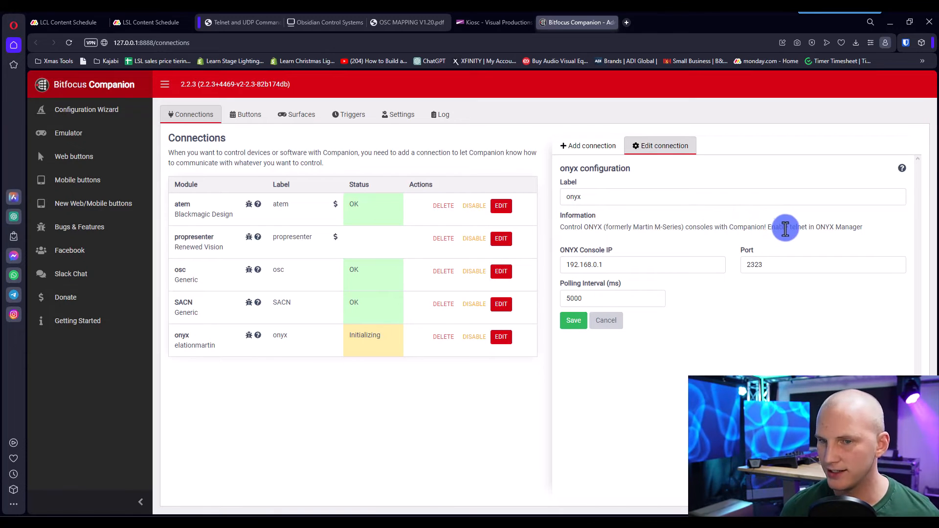
mouse_move(564, 129)
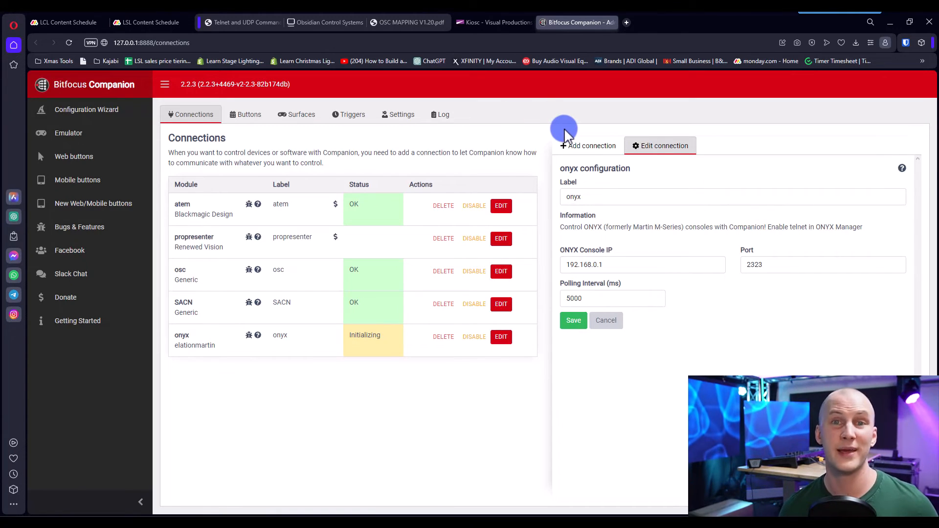